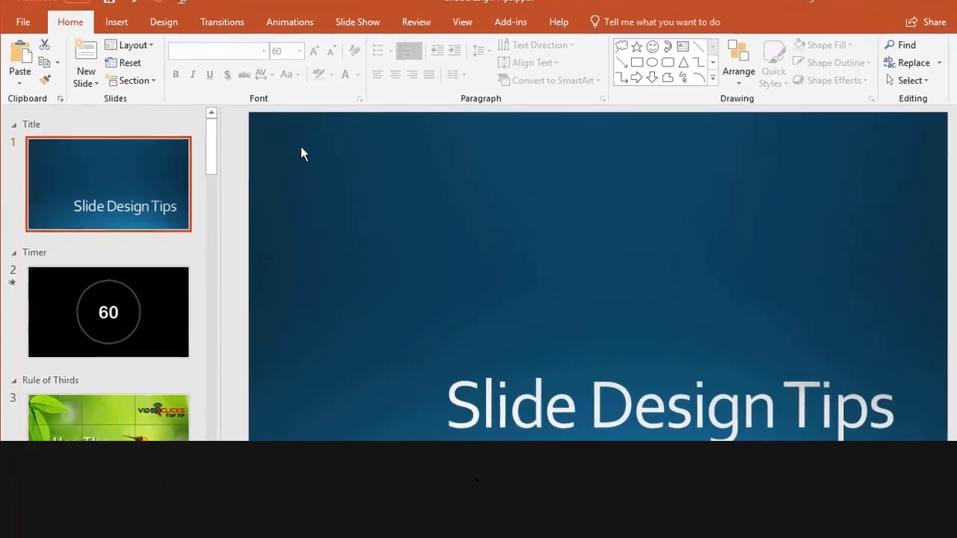
Step: Show the Timer slide and preview its 60-second countdown in Reading View
{"action": "left_click", "coordinate": [108, 313]}
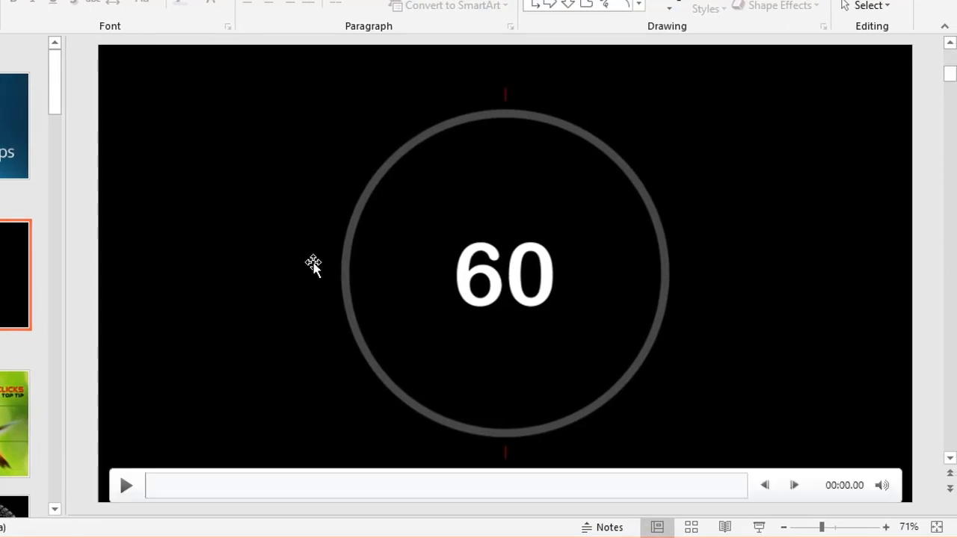
{"action": "left_click", "coordinate": [724, 526]}
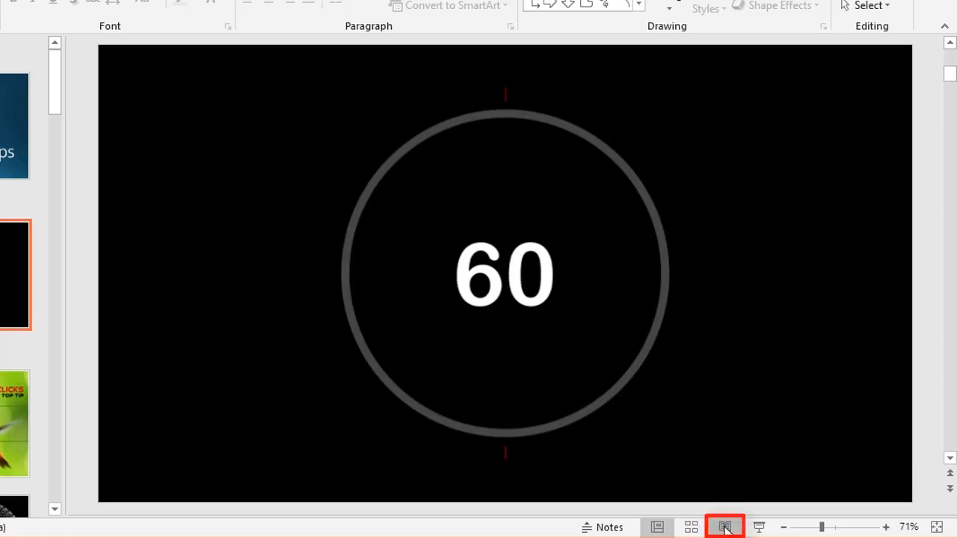
{"action": "left_click", "coordinate": [724, 526]}
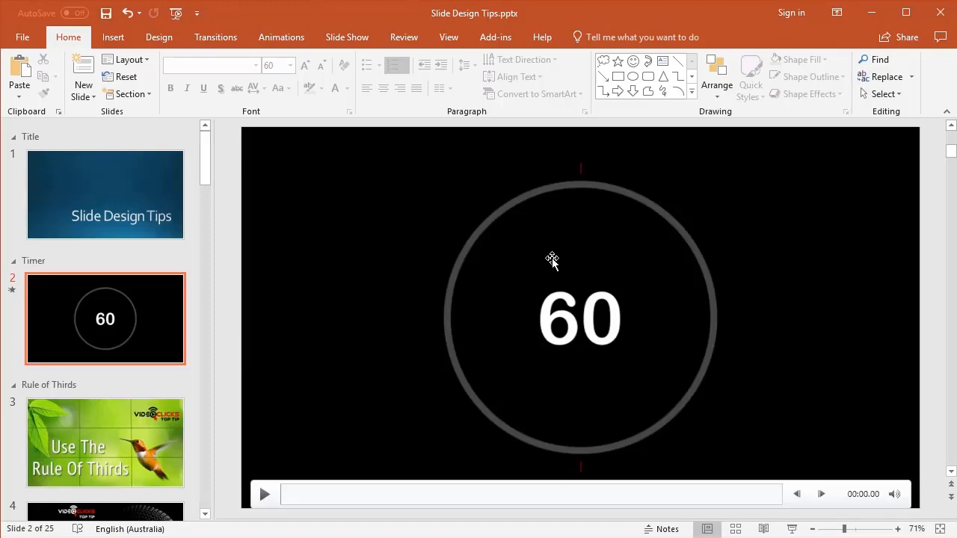
Step: Show the Use The Rule Of Thirds slide with the hummingbird photo
{"action": "left_click", "coordinate": [104, 443]}
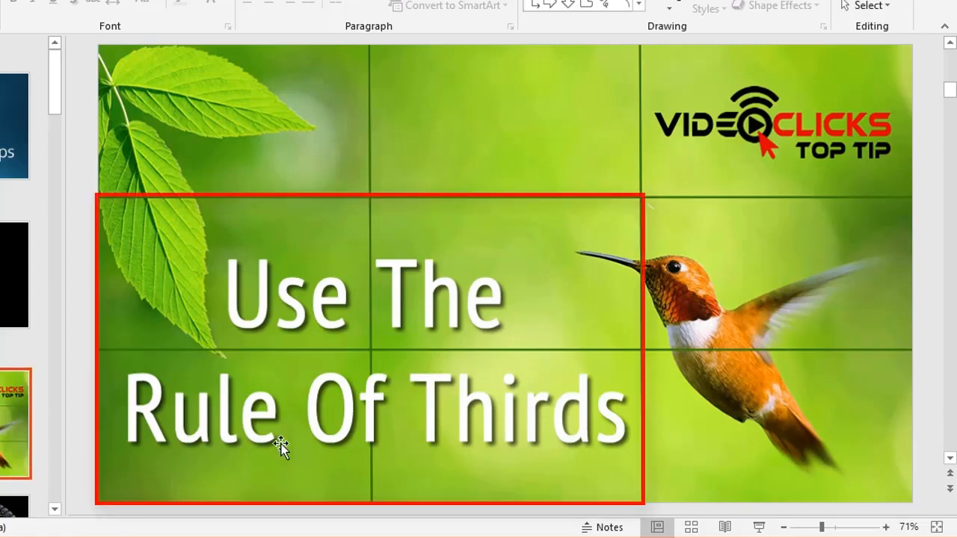
{"action": "mouse_move", "coordinate": [511, 409]}
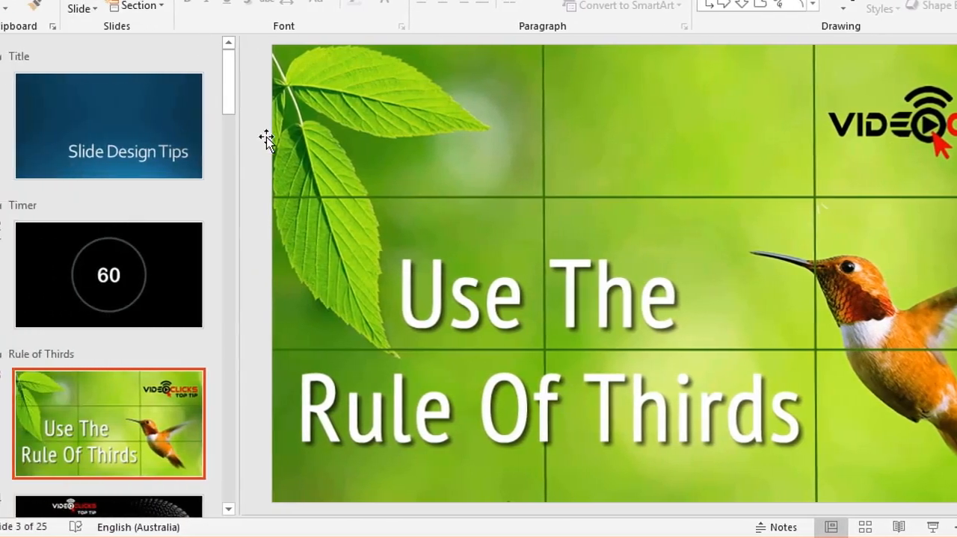
Step: Go from the Clear, Crisp Audio Is King slide to the first Depth of Field slide
{"action": "scroll", "scroll_direction": "down", "scroll_amount": 3}
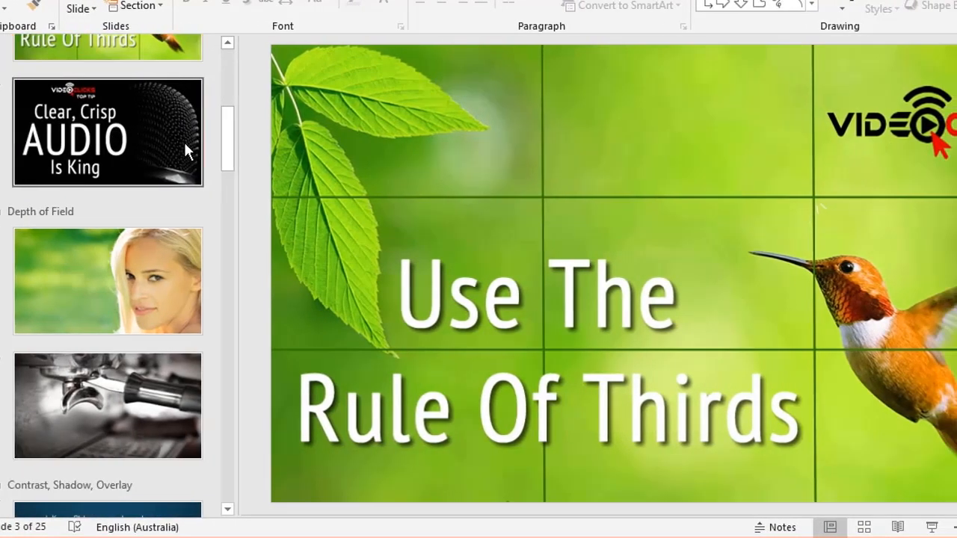
{"action": "left_click", "coordinate": [108, 131]}
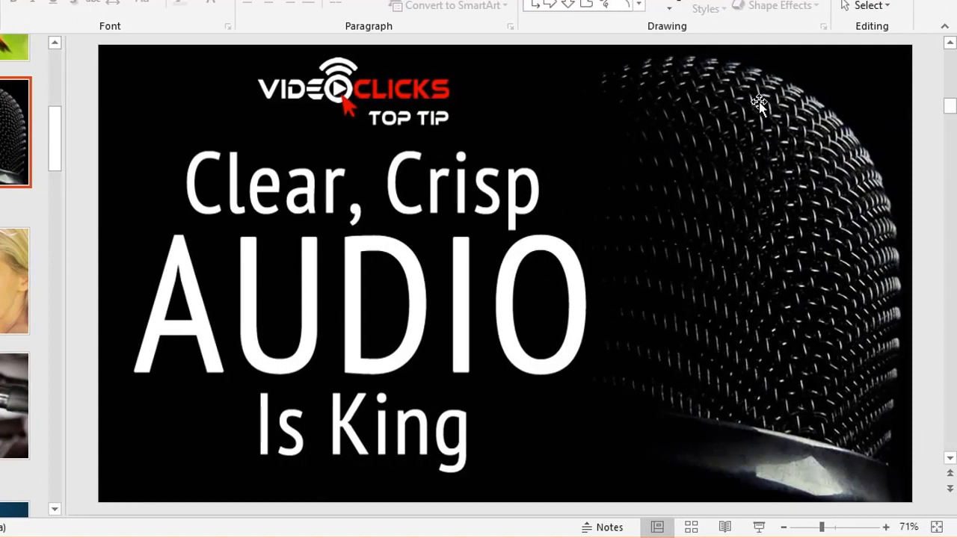
{"action": "mouse_move", "coordinate": [759, 353]}
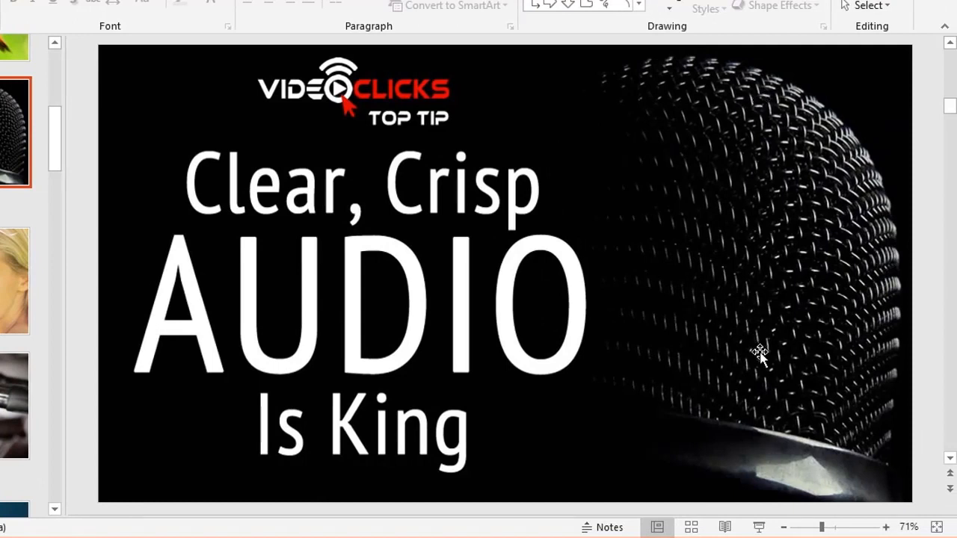
{"action": "mouse_move", "coordinate": [343, 371]}
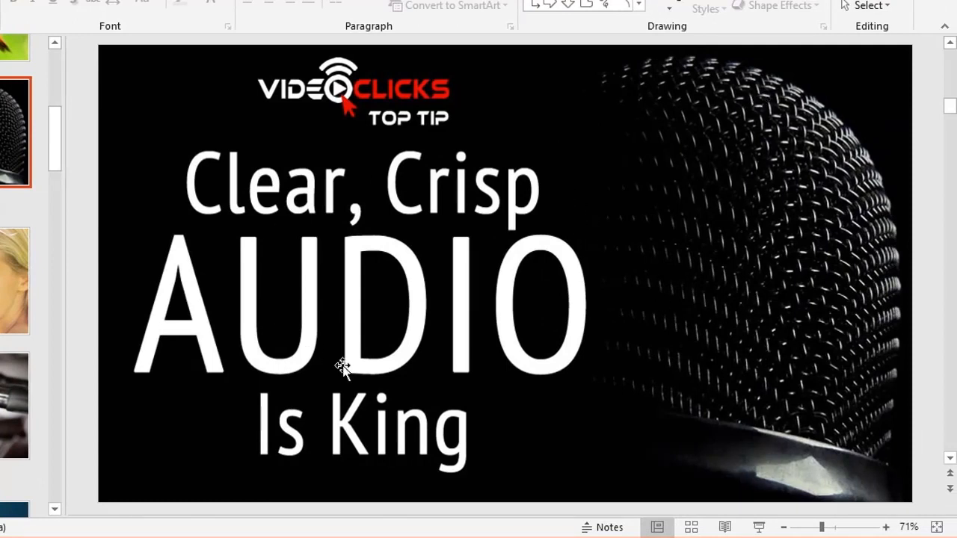
{"action": "mouse_move", "coordinate": [445, 428]}
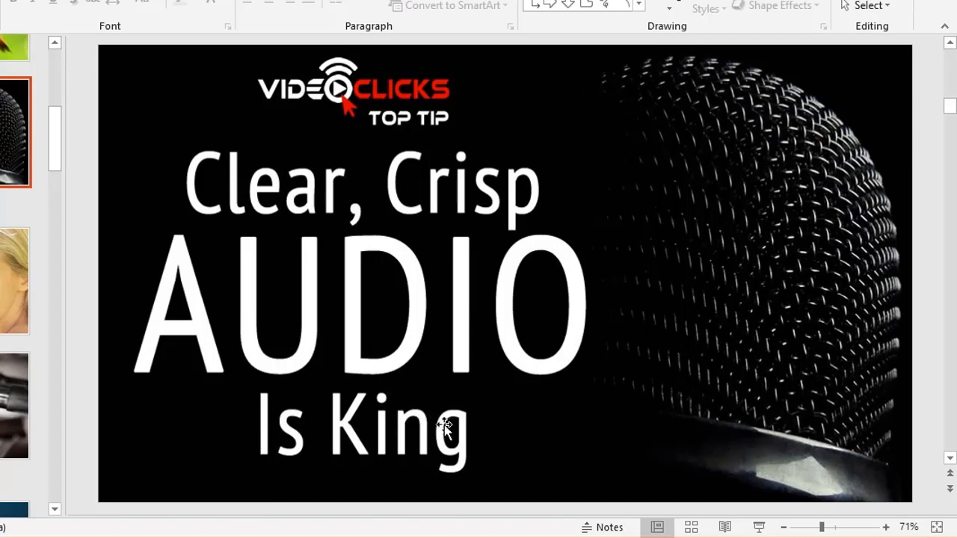
{"action": "mouse_move", "coordinate": [432, 430]}
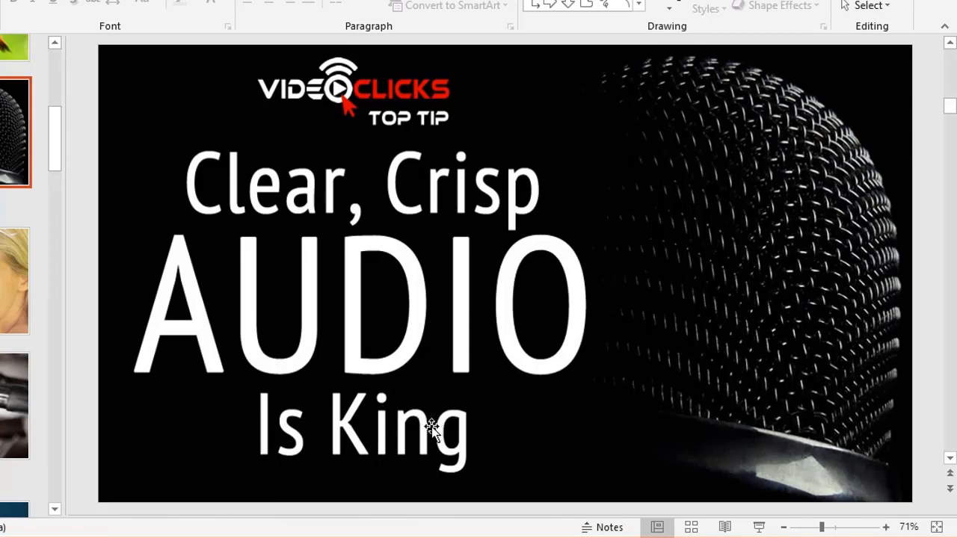
{"action": "mouse_move", "coordinate": [3, 317]}
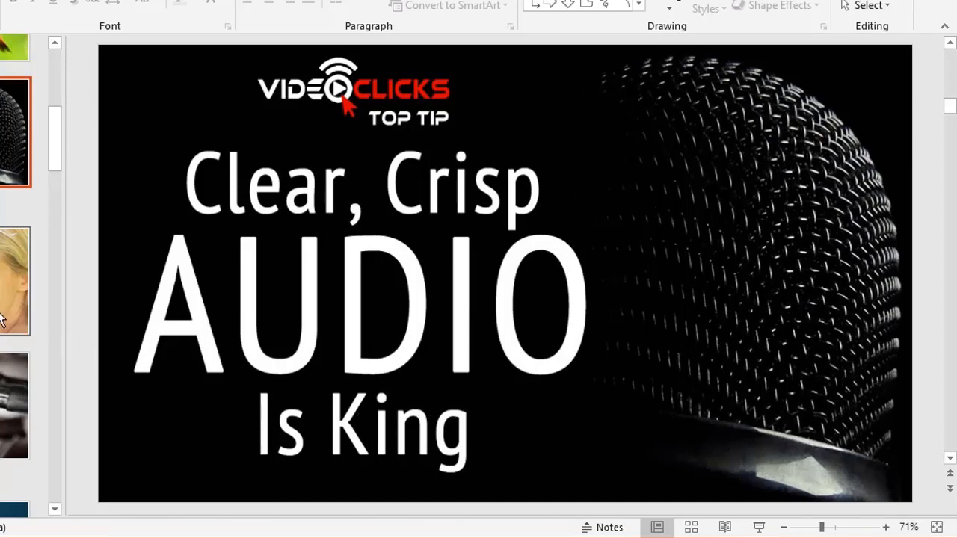
{"action": "left_click", "coordinate": [15, 281]}
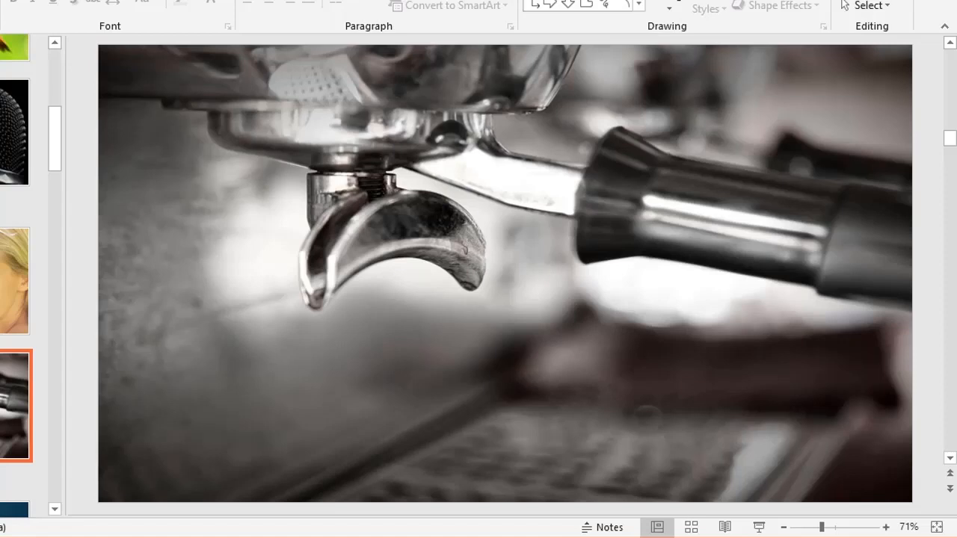
{"action": "mouse_move", "coordinate": [696, 415]}
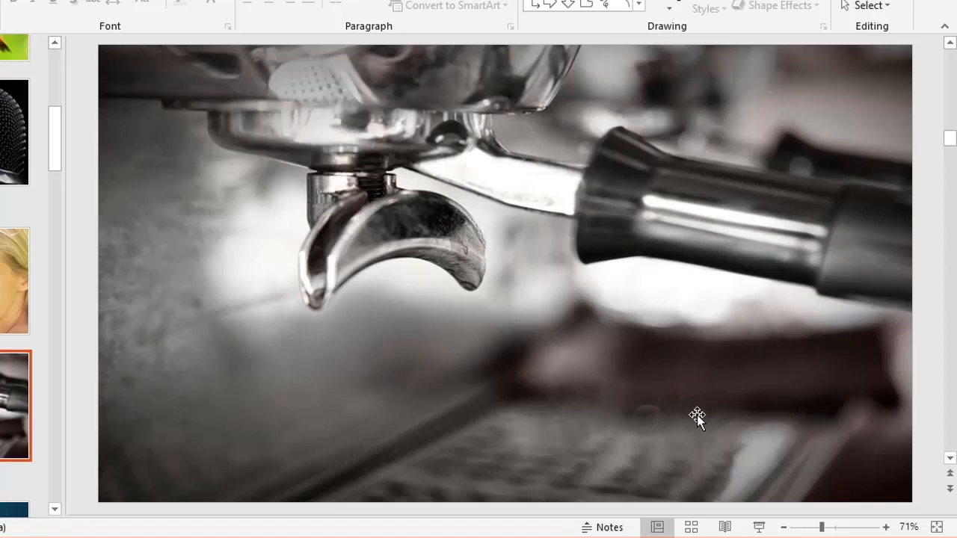
{"action": "mouse_move", "coordinate": [670, 415]}
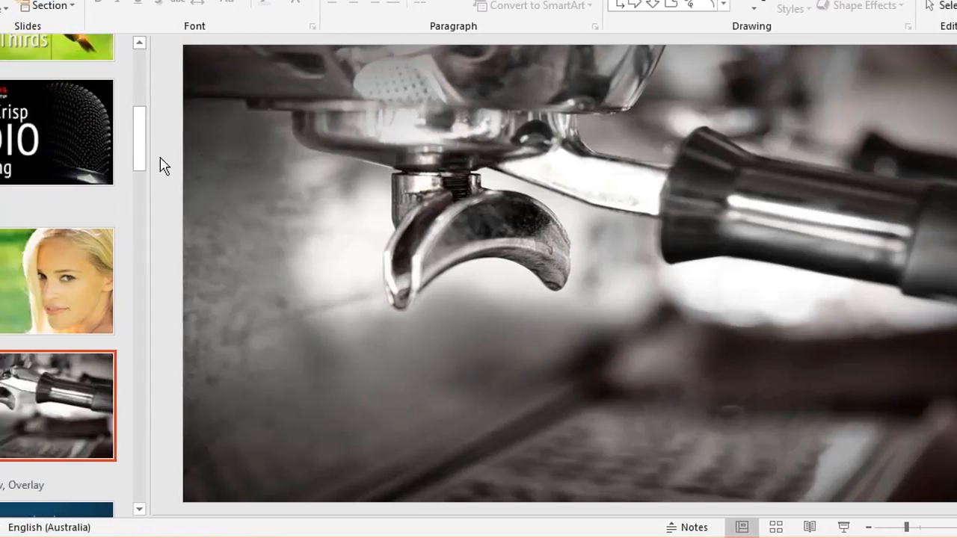
Step: Show the Contrast, Shadow, Overlay slide listing the three simple-text rules
{"action": "scroll", "scroll_direction": "down", "scroll_amount": 3}
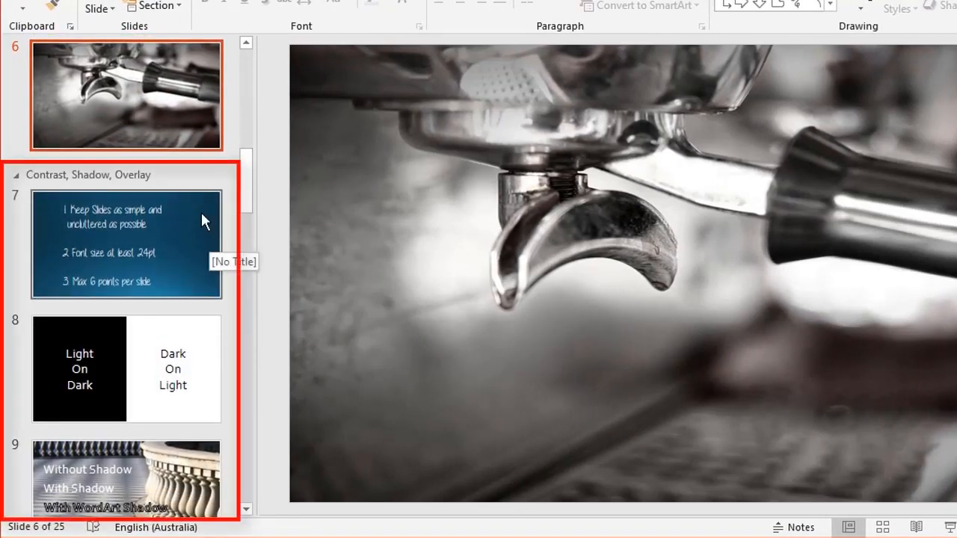
{"action": "left_click", "coordinate": [126, 244]}
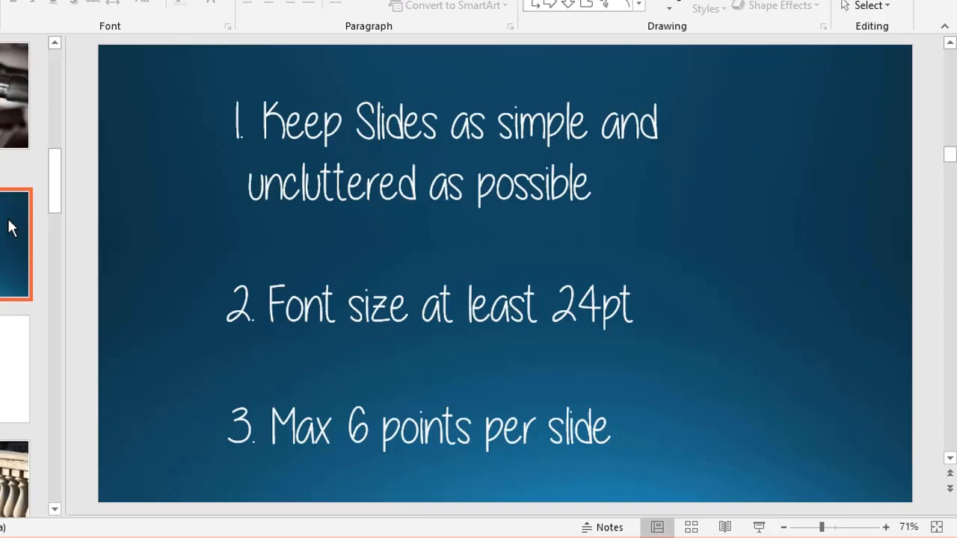
{"action": "mouse_move", "coordinate": [63, 257]}
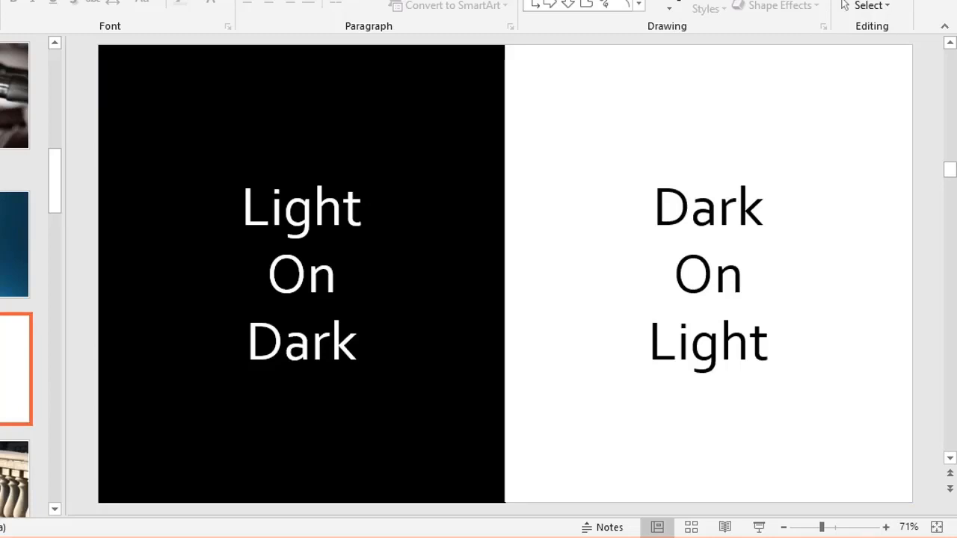
Step: Show the slide comparing text without shadow, with shadow, and with WordArt shadow and glow
{"action": "left_click", "coordinate": [299, 277]}
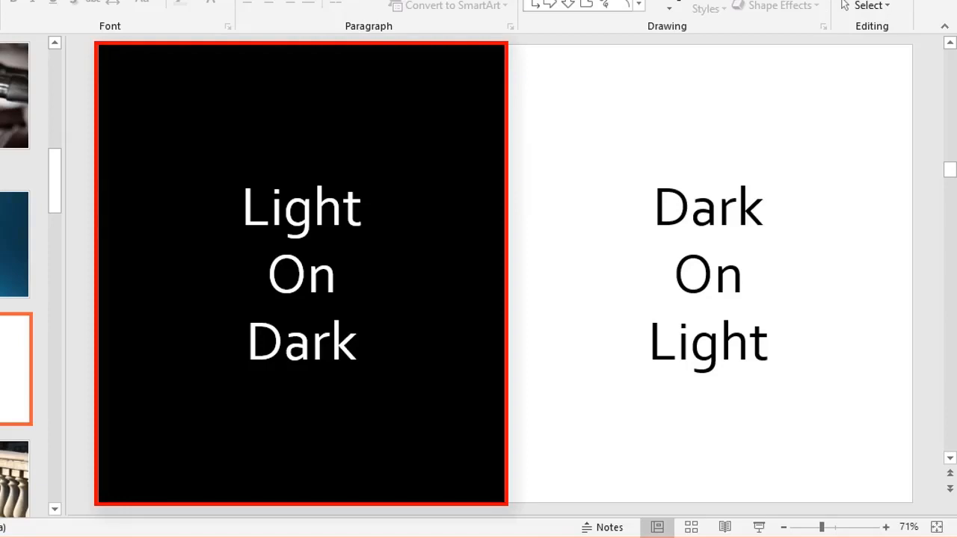
{"action": "left_click", "coordinate": [708, 273]}
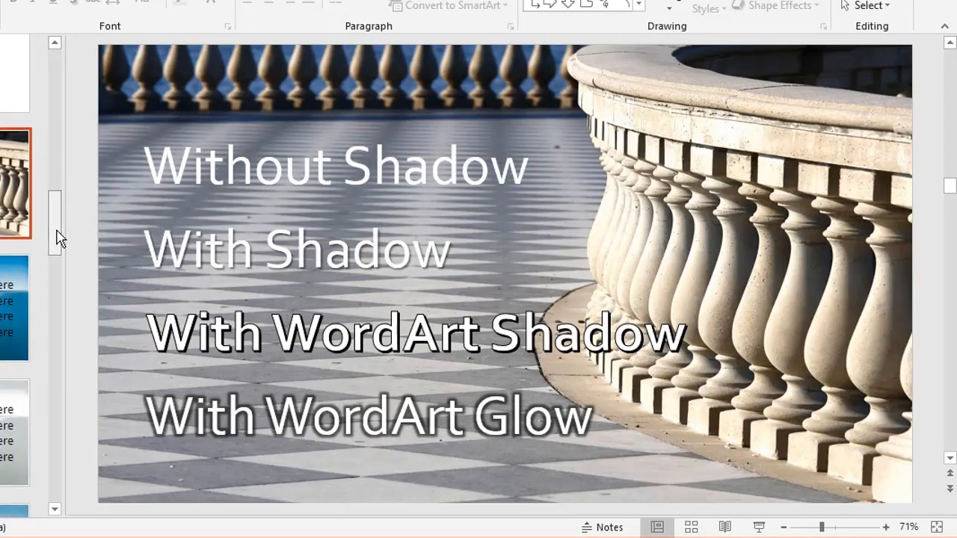
Step: Select the With WordArt Shadow text box to restyle it
{"action": "left_click", "coordinate": [336, 166]}
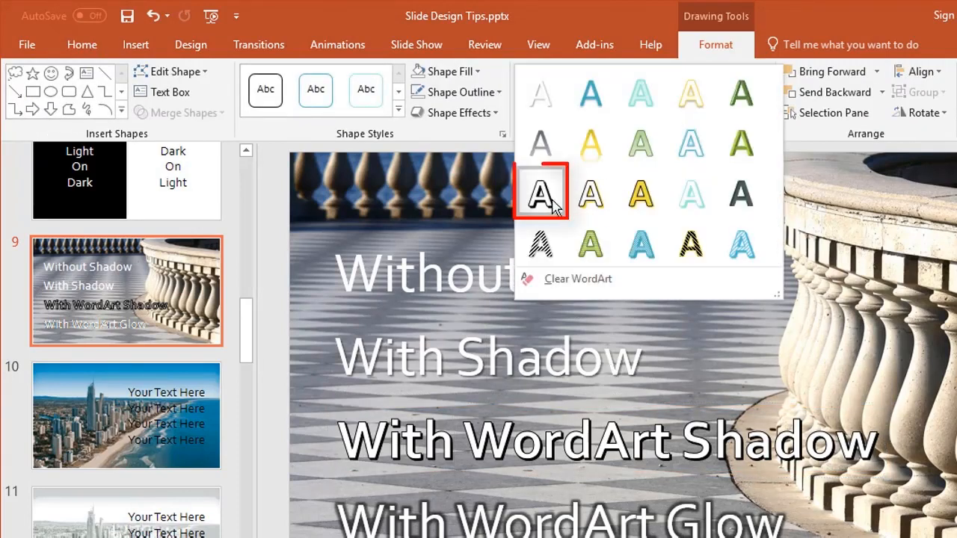
{"action": "mouse_move", "coordinate": [541, 191]}
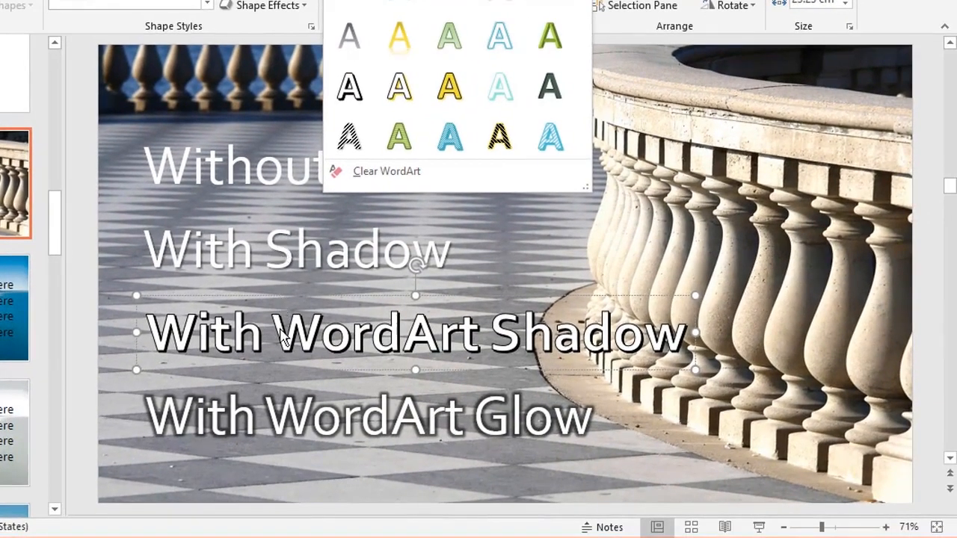
{"action": "mouse_move", "coordinate": [232, 342]}
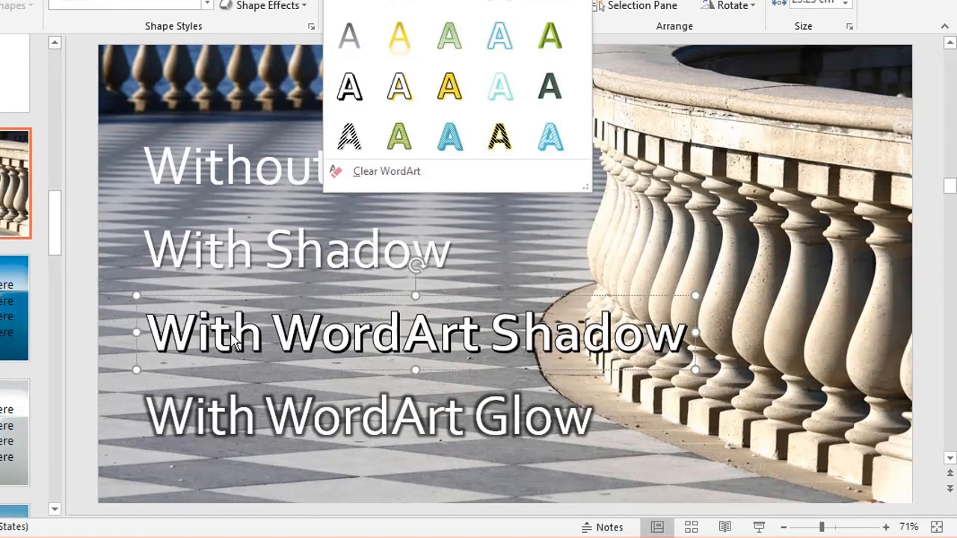
{"action": "mouse_move", "coordinate": [538, 347]}
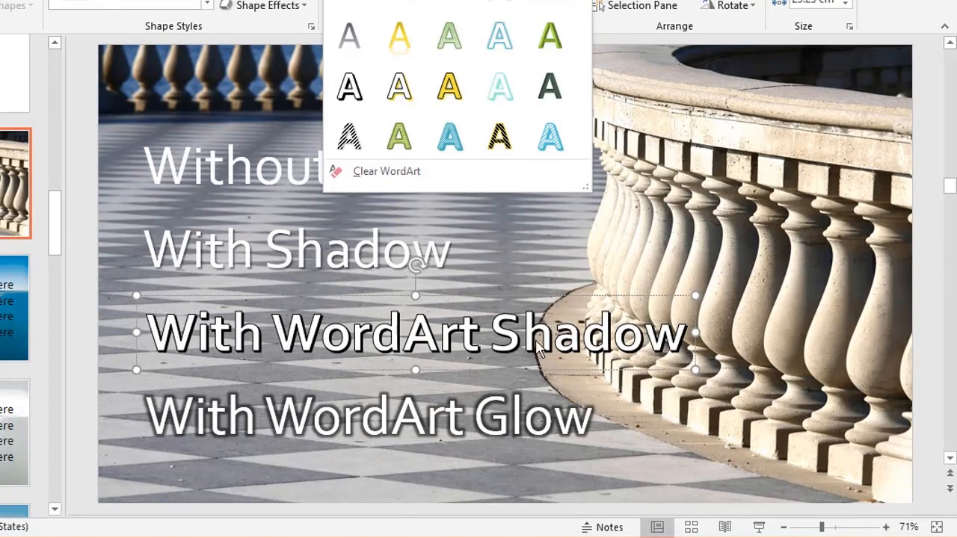
Step: Dismiss the WordArt Styles gallery and show the Text Effects list for the WordArt text
{"action": "left_click", "coordinate": [371, 416]}
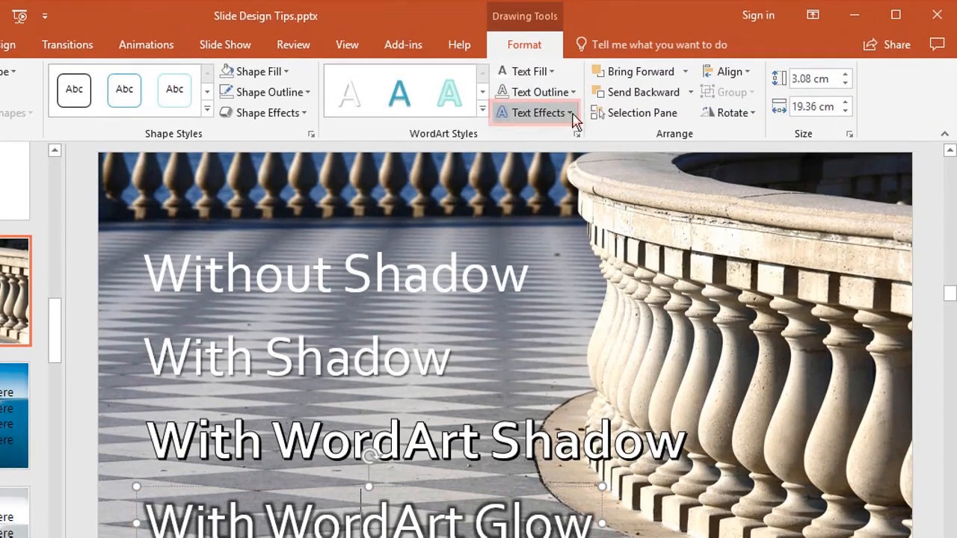
{"action": "left_click", "coordinate": [535, 112]}
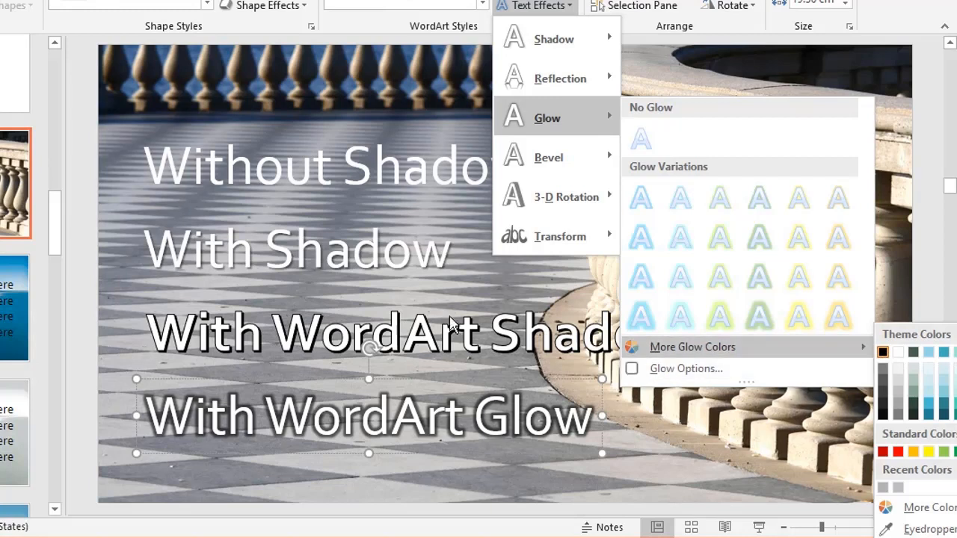
{"action": "mouse_move", "coordinate": [228, 329]}
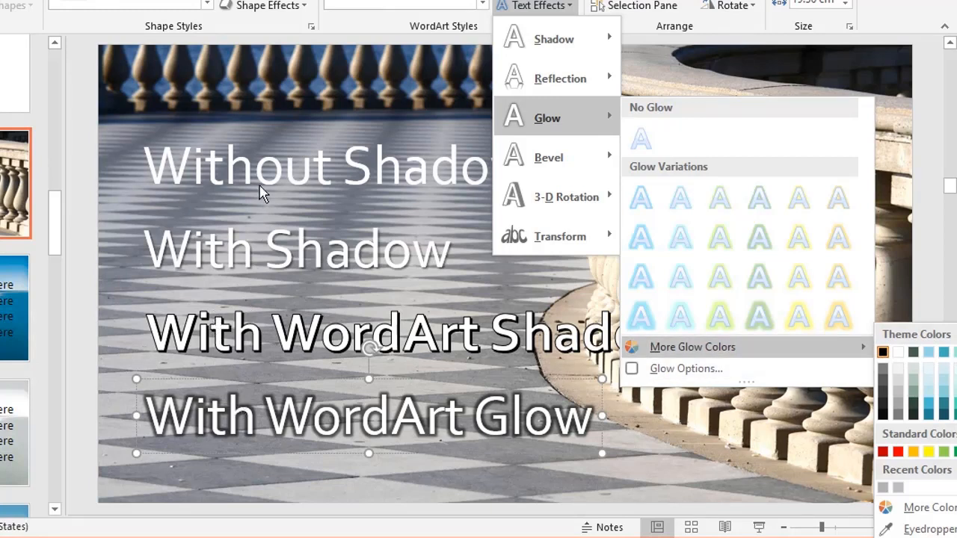
{"action": "mouse_move", "coordinate": [159, 134]}
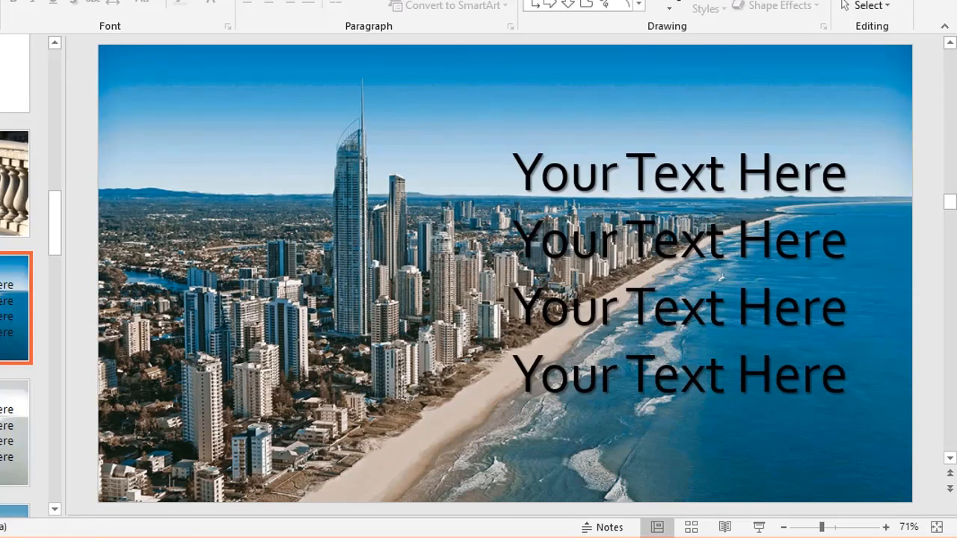
{"action": "mouse_move", "coordinate": [3, 356]}
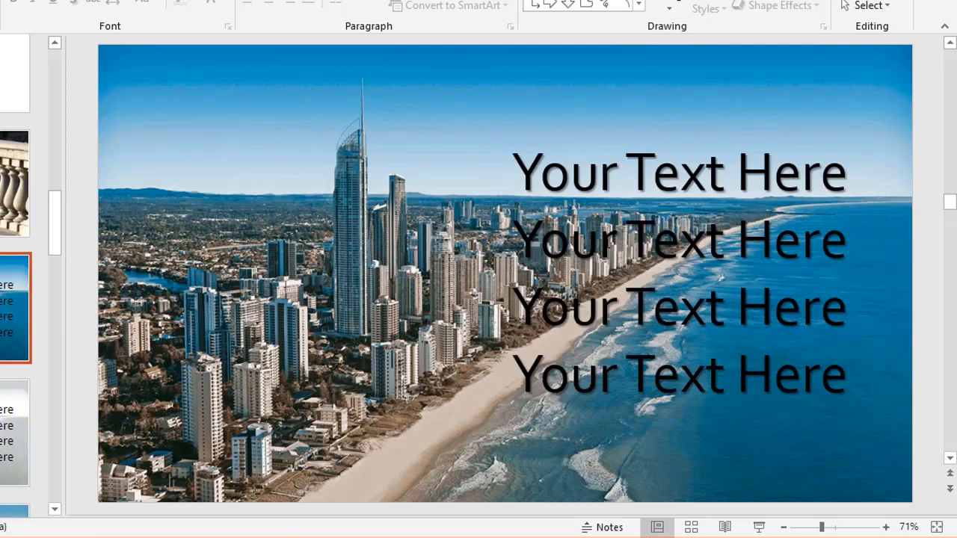
{"action": "mouse_move", "coordinate": [365, 328]}
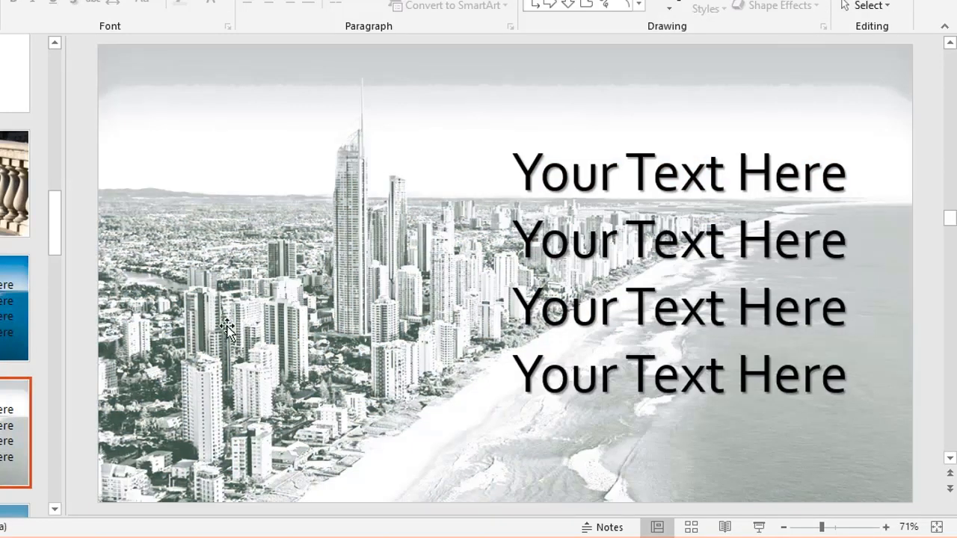
{"action": "mouse_move", "coordinate": [347, 299]}
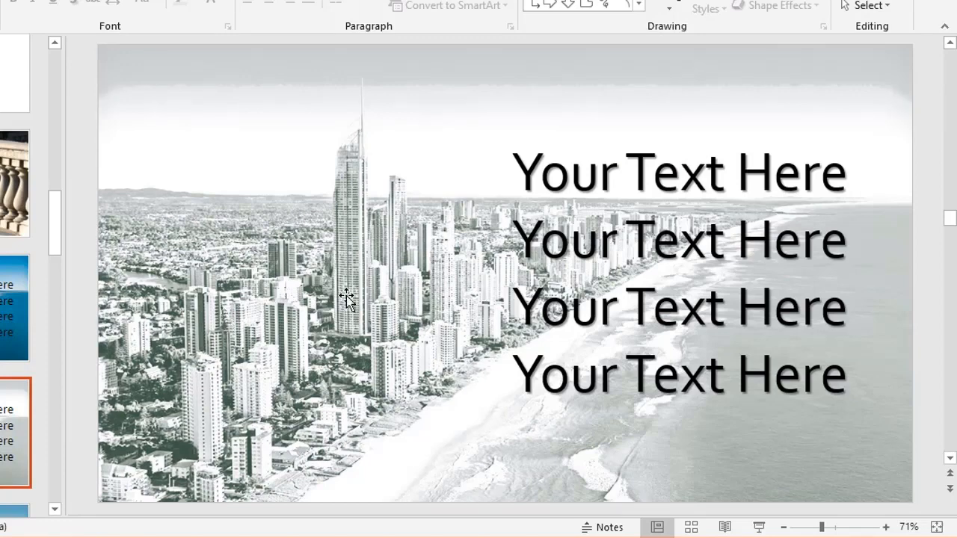
{"action": "mouse_move", "coordinate": [42, 287]}
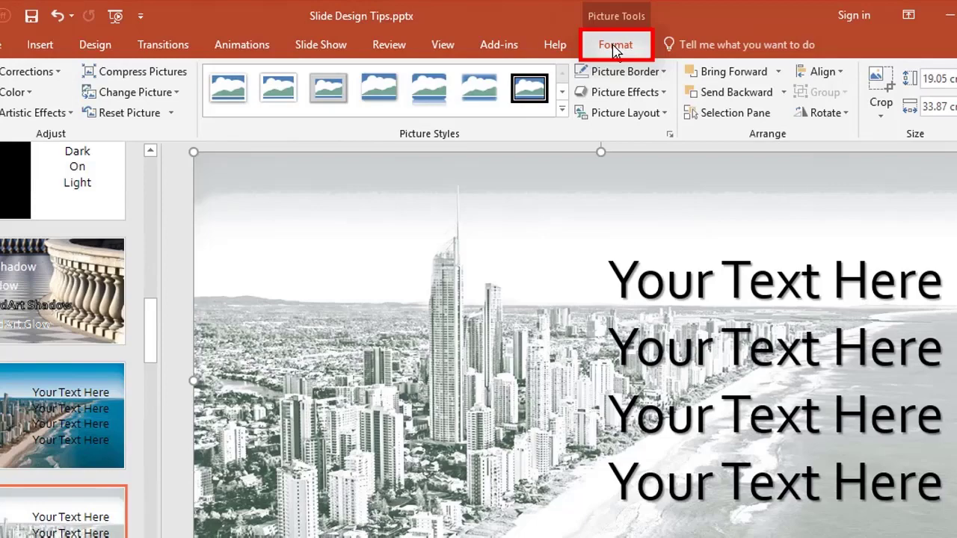
{"action": "left_click", "coordinate": [105, 93]}
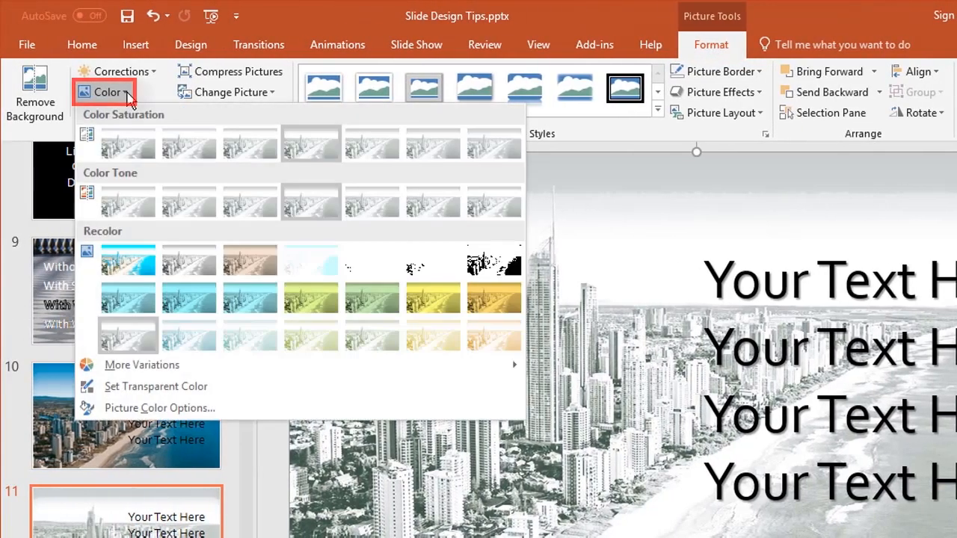
{"action": "mouse_move", "coordinate": [127, 335]}
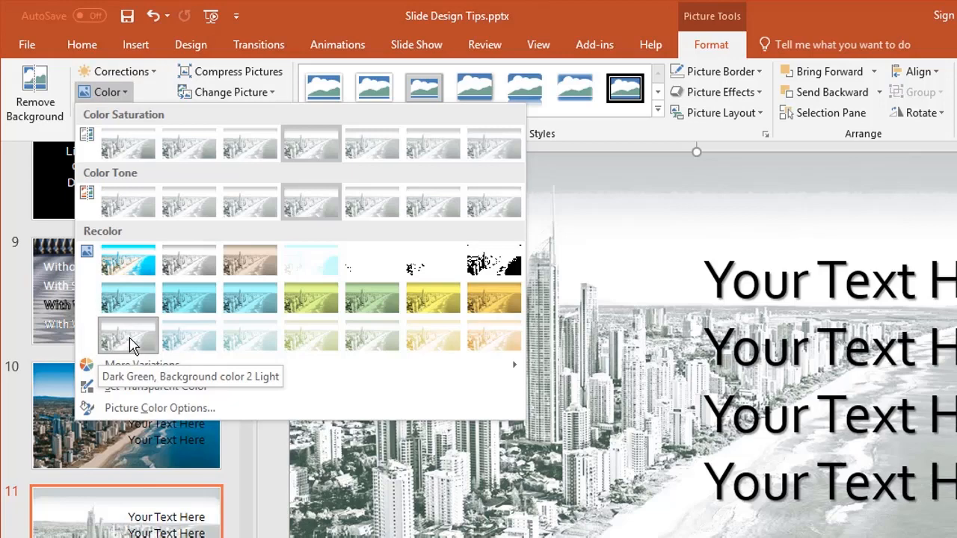
{"action": "mouse_move", "coordinate": [270, 400]}
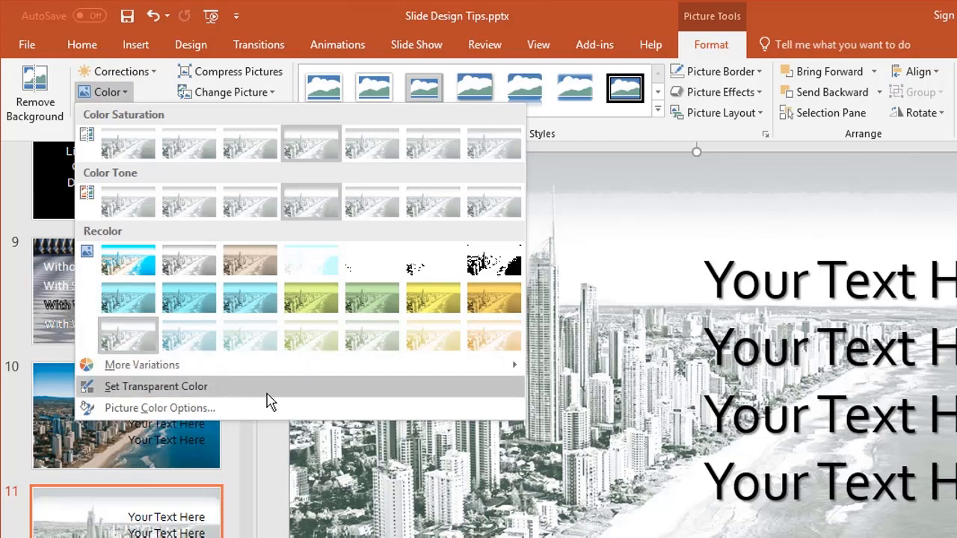
{"action": "mouse_move", "coordinate": [605, 263]}
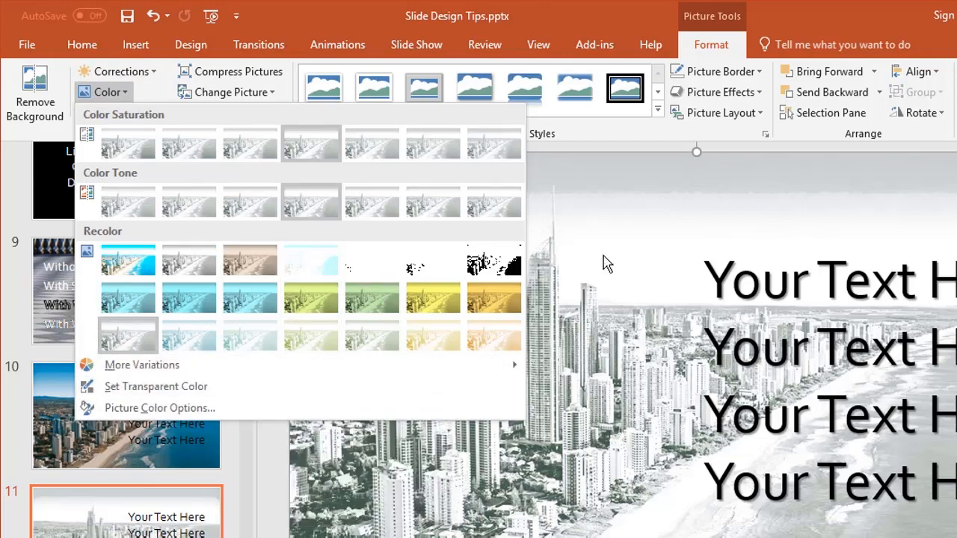
{"action": "left_click", "coordinate": [117, 72]}
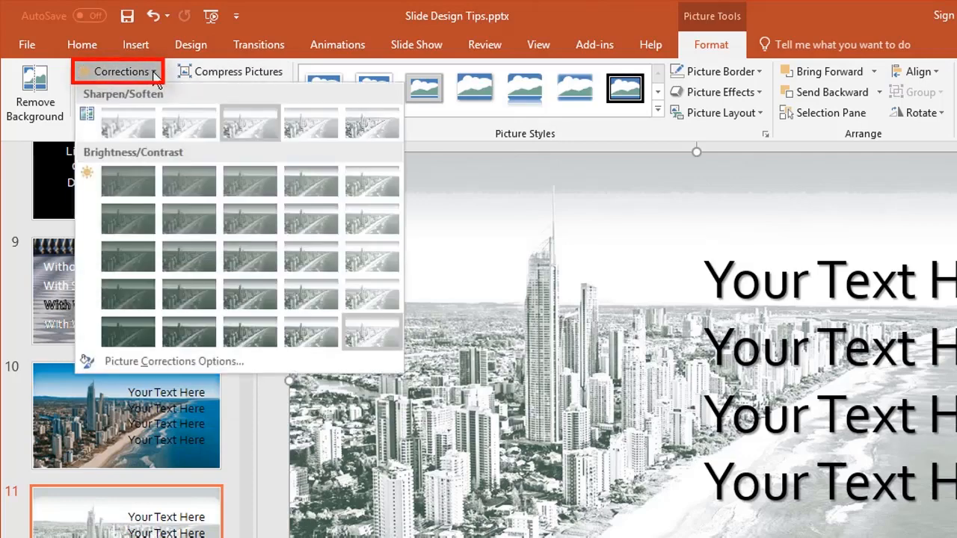
{"action": "mouse_move", "coordinate": [250, 257]}
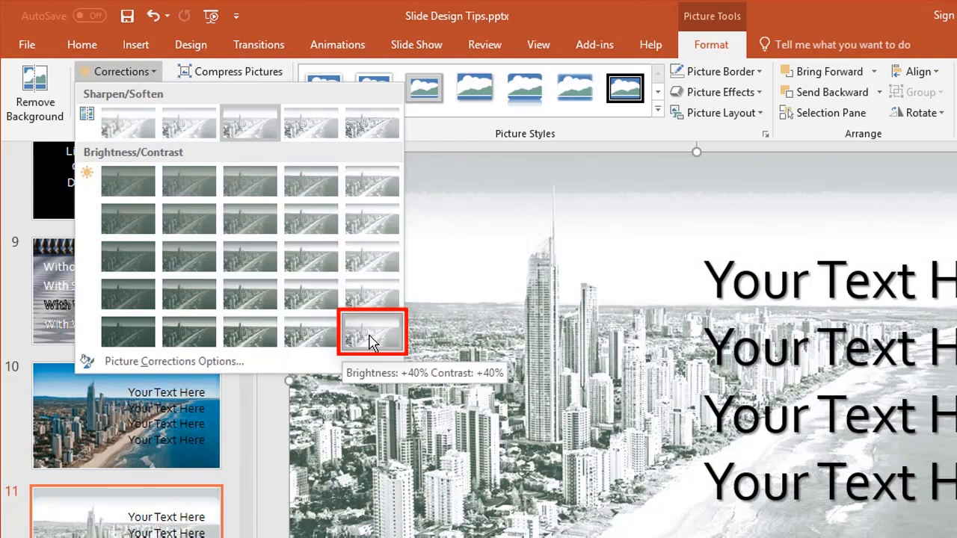
{"action": "mouse_move", "coordinate": [381, 341]}
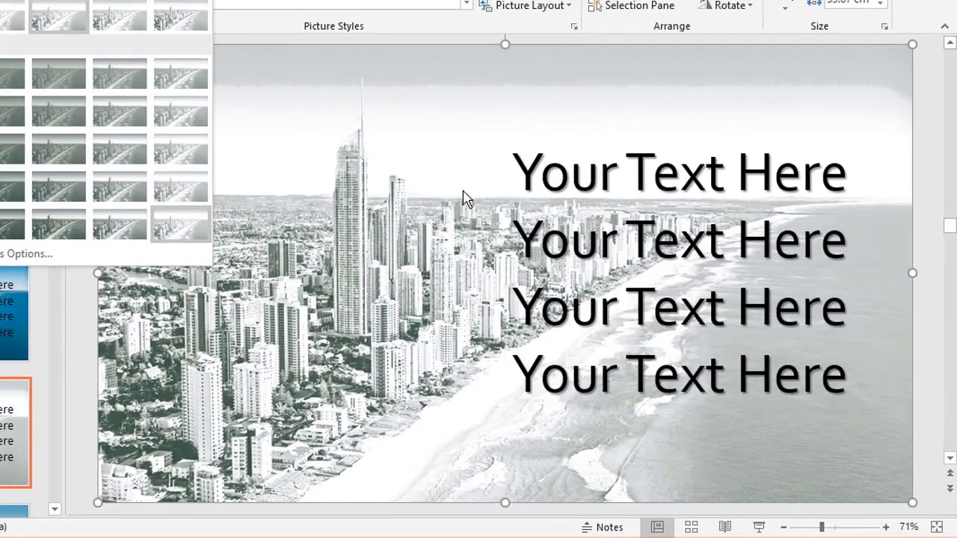
{"action": "mouse_move", "coordinate": [511, 287]}
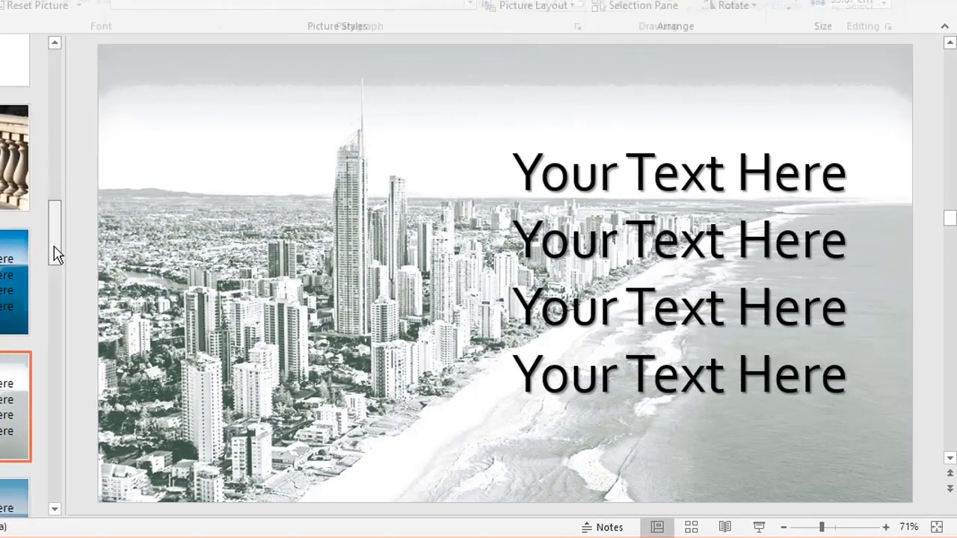
Step: Show the slide where a translucent pale layer softens the city photo behind the text
{"action": "scroll", "scroll_direction": "down", "scroll_amount": 3}
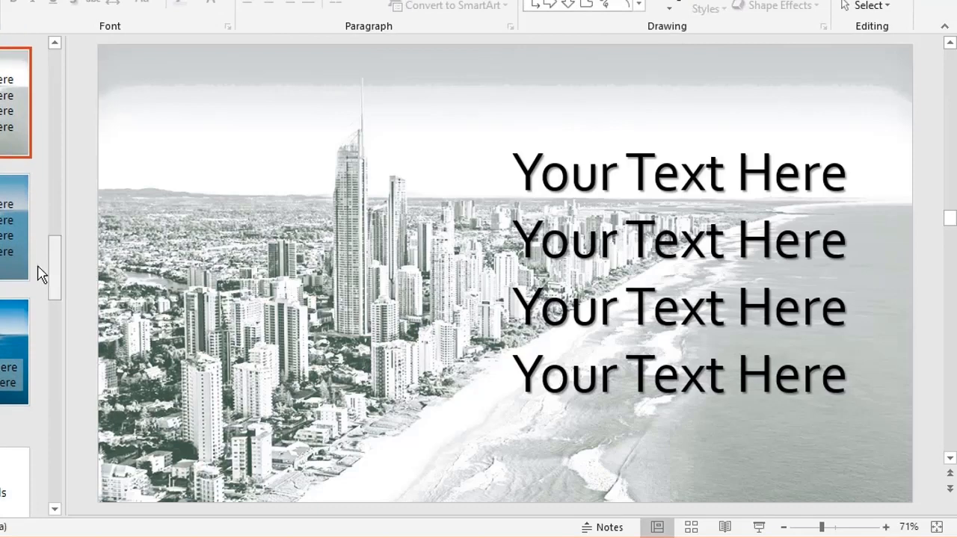
{"action": "left_click", "coordinate": [15, 224]}
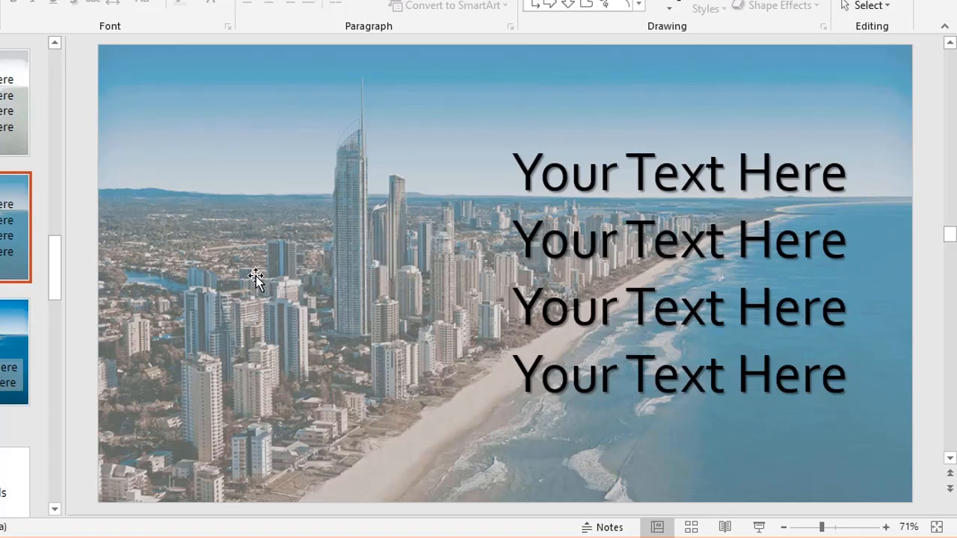
{"action": "mouse_move", "coordinate": [272, 174]}
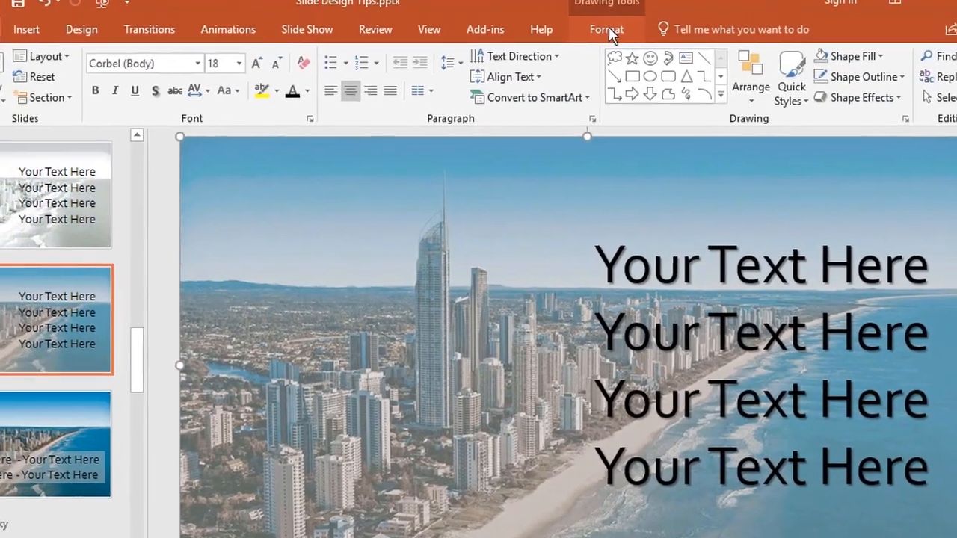
{"action": "left_click", "coordinate": [607, 29]}
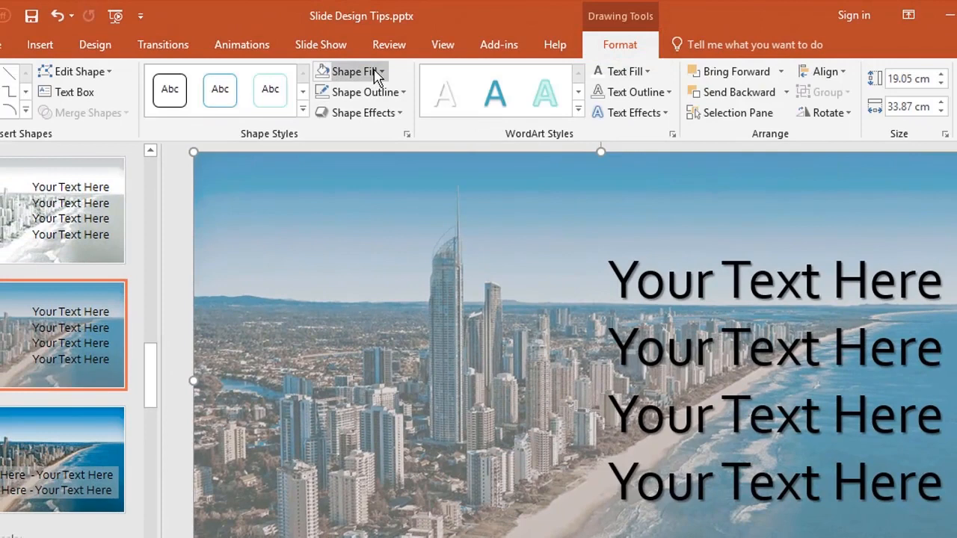
{"action": "left_click", "coordinate": [358, 91]}
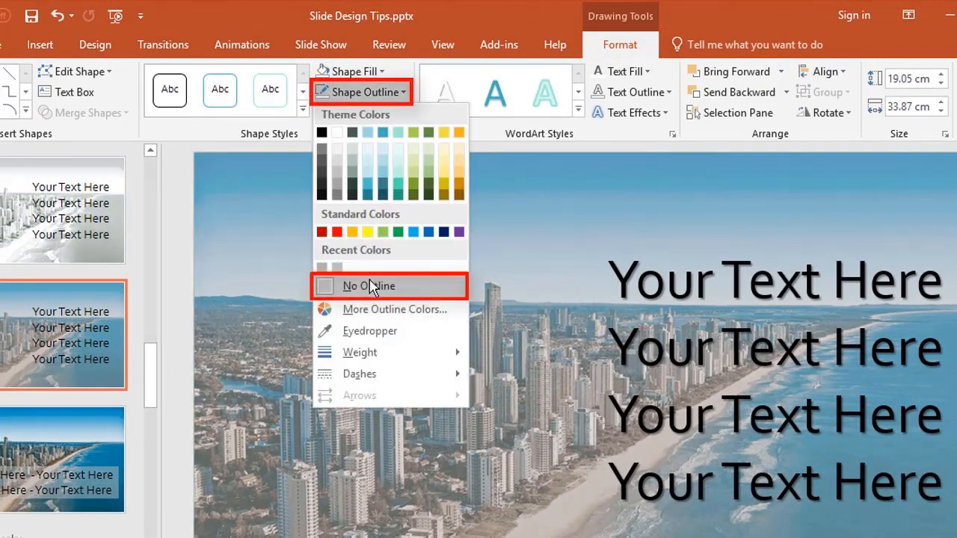
{"action": "mouse_move", "coordinate": [377, 257]}
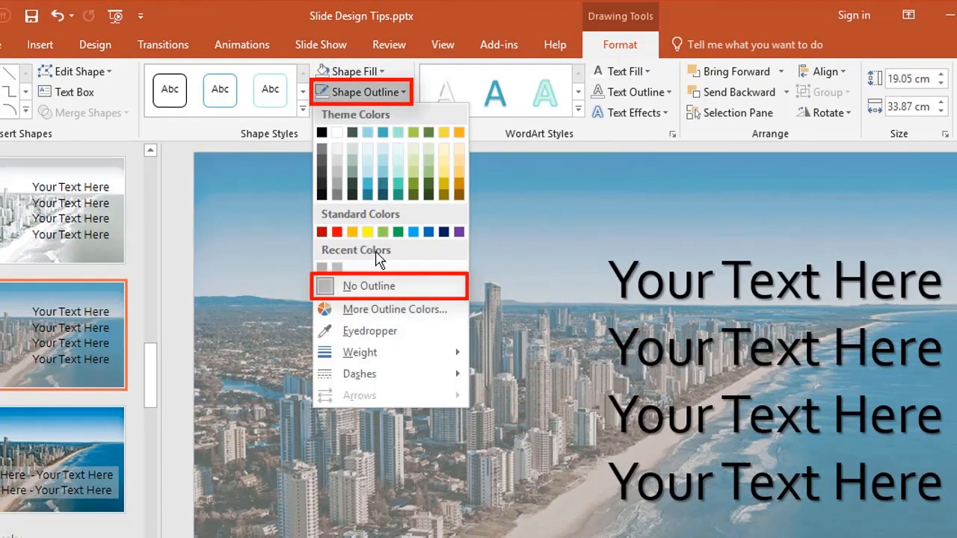
{"action": "left_click", "coordinate": [350, 72]}
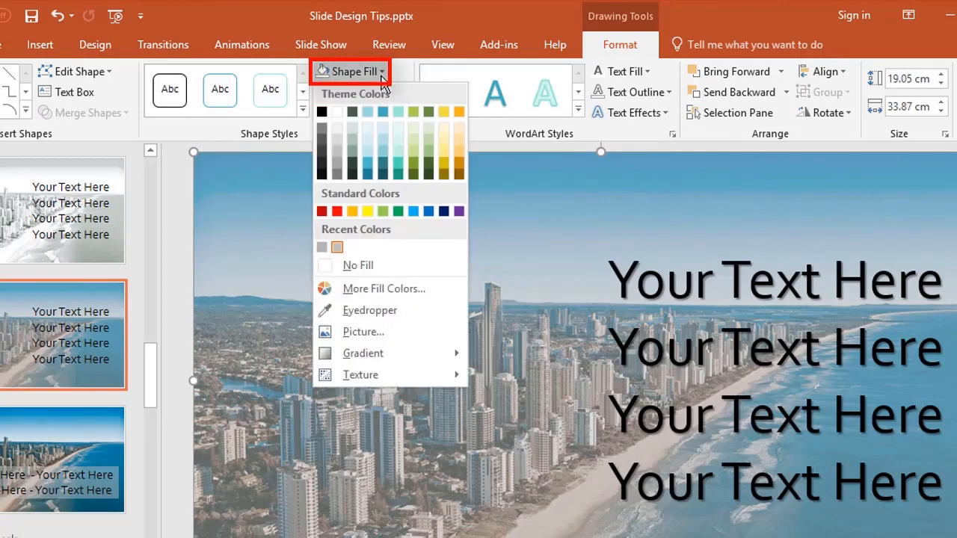
{"action": "mouse_move", "coordinate": [323, 246]}
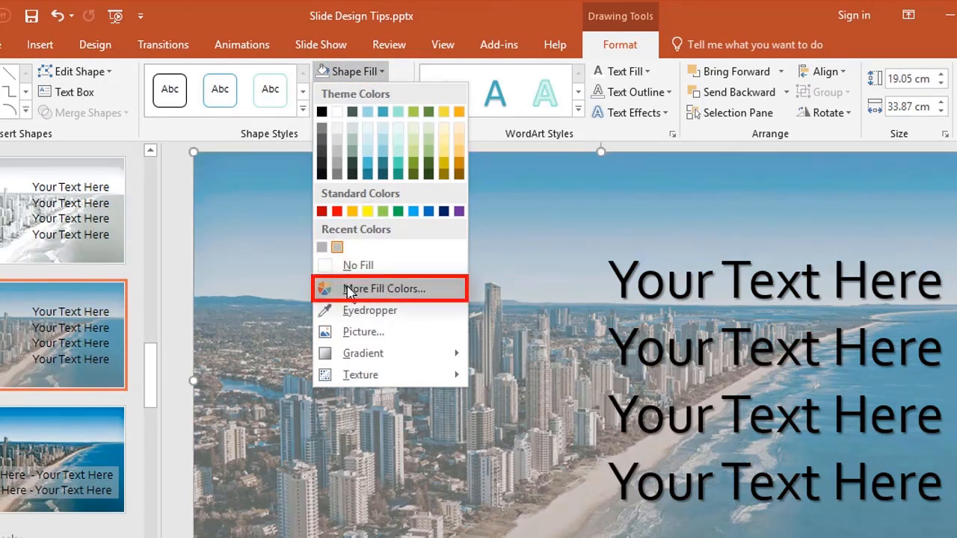
{"action": "left_click", "coordinate": [384, 288]}
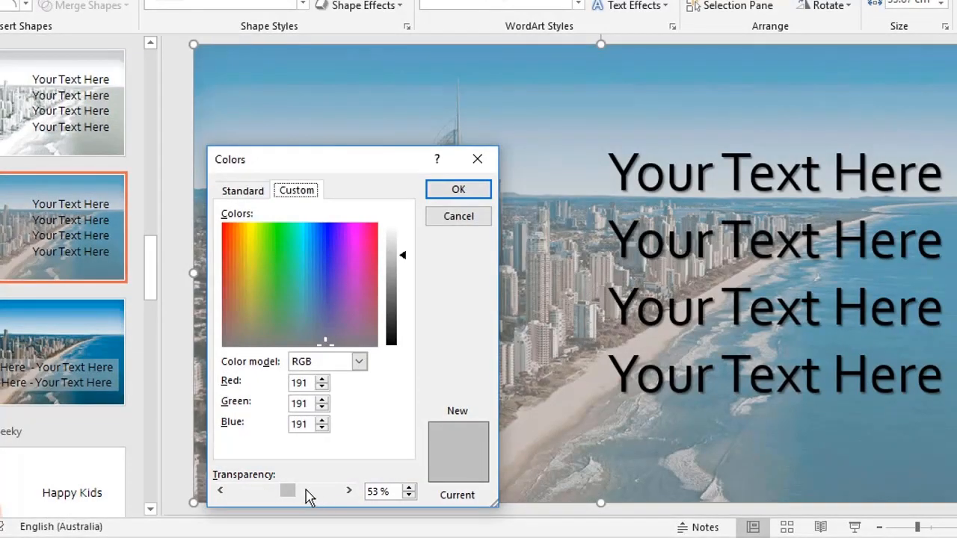
{"action": "mouse_move", "coordinate": [431, 245]}
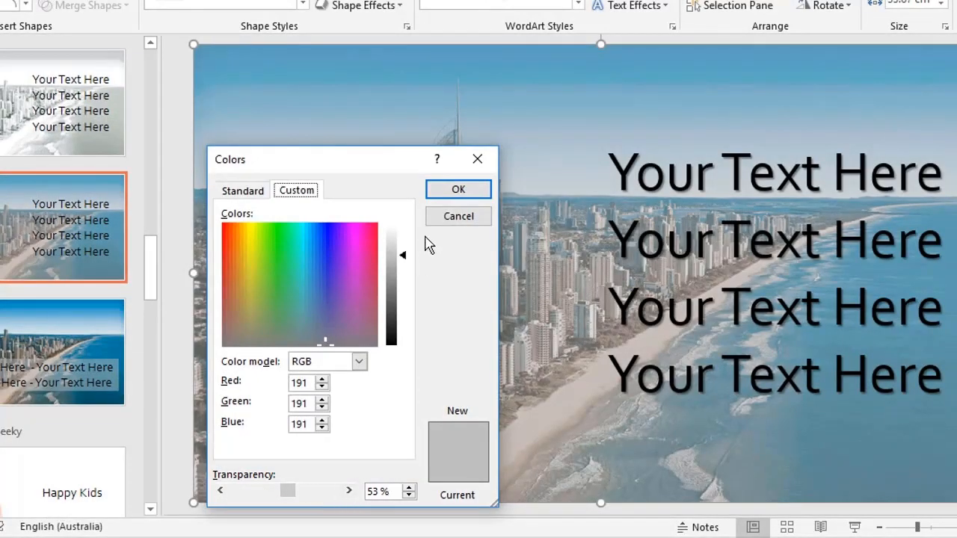
{"action": "left_click", "coordinate": [458, 189]}
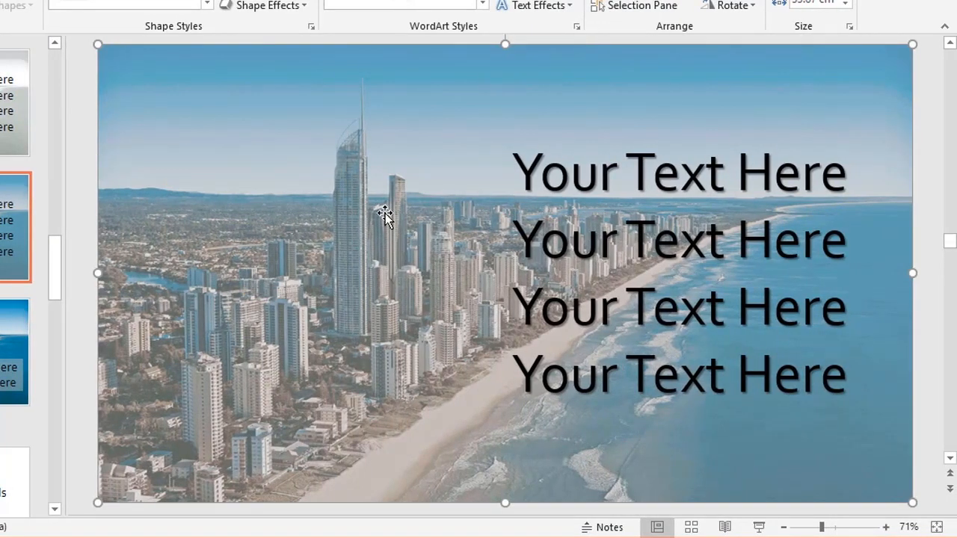
{"action": "mouse_move", "coordinate": [546, 299]}
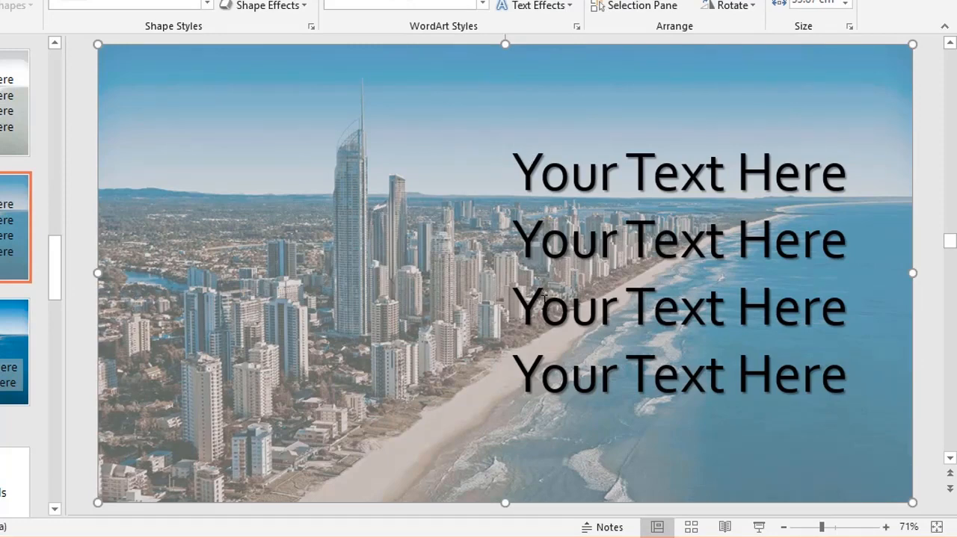
{"action": "mouse_move", "coordinate": [66, 206]}
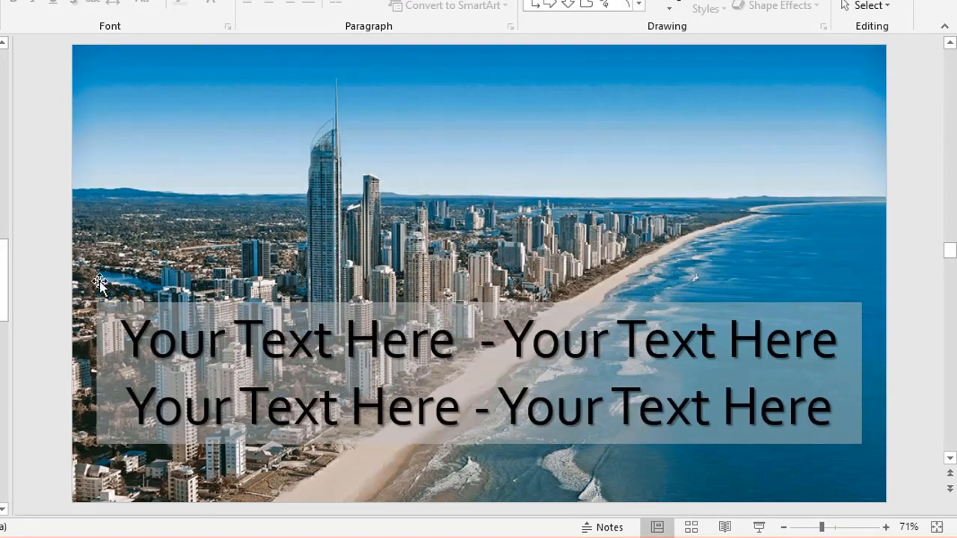
{"action": "mouse_move", "coordinate": [711, 126]}
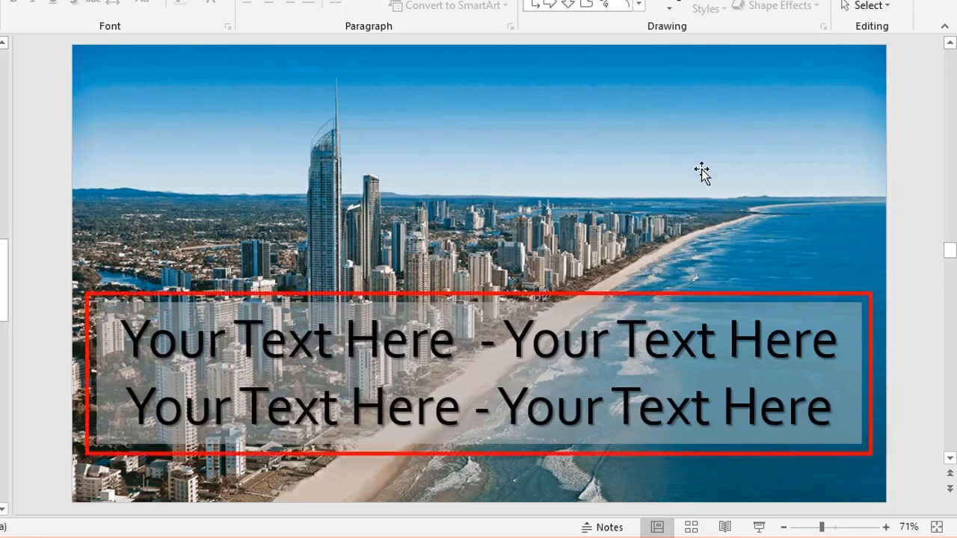
{"action": "mouse_move", "coordinate": [449, 310]}
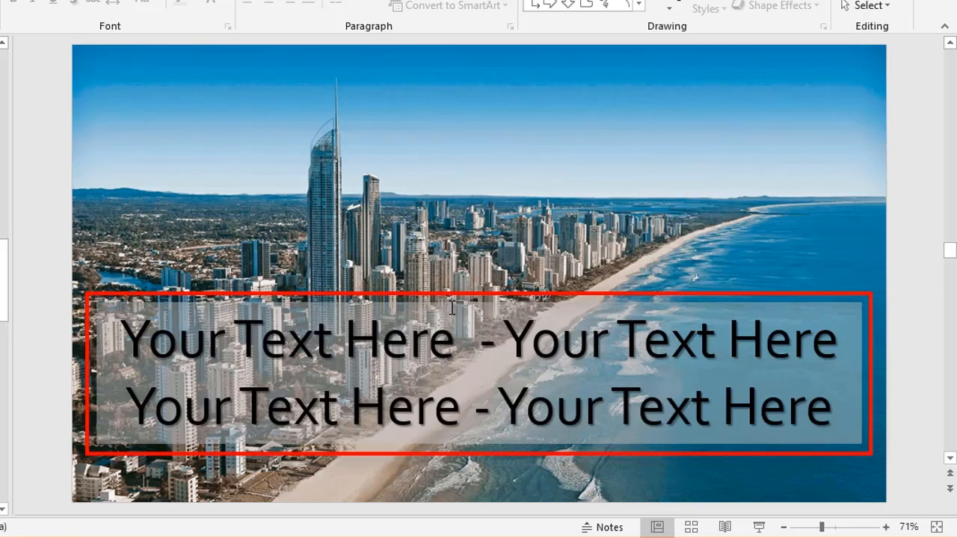
{"action": "left_click", "coordinate": [464, 251]}
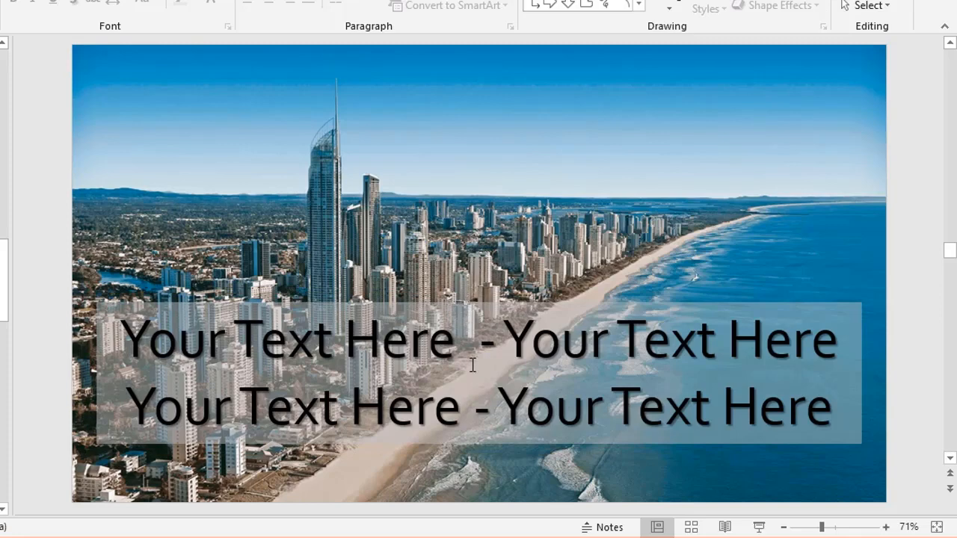
{"action": "mouse_move", "coordinate": [701, 436]}
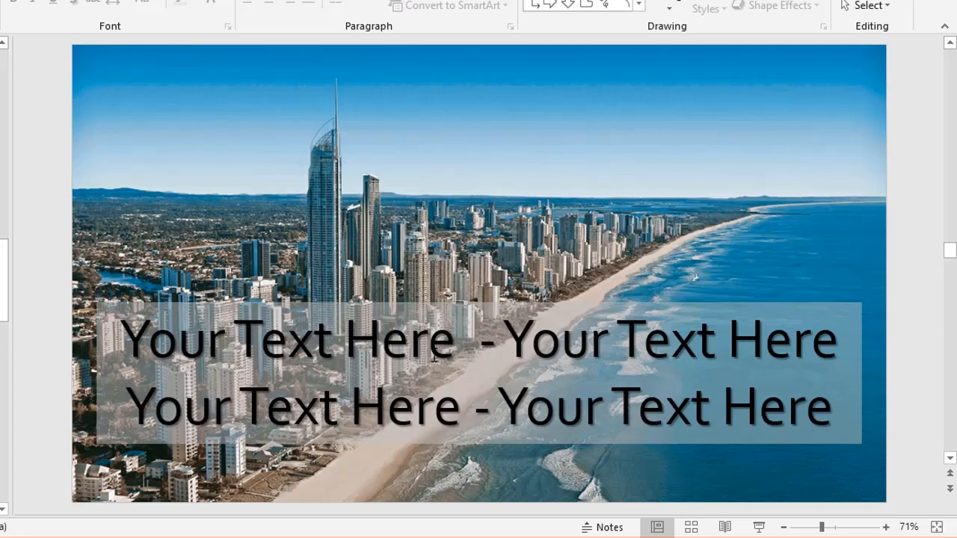
{"action": "mouse_move", "coordinate": [435, 223]}
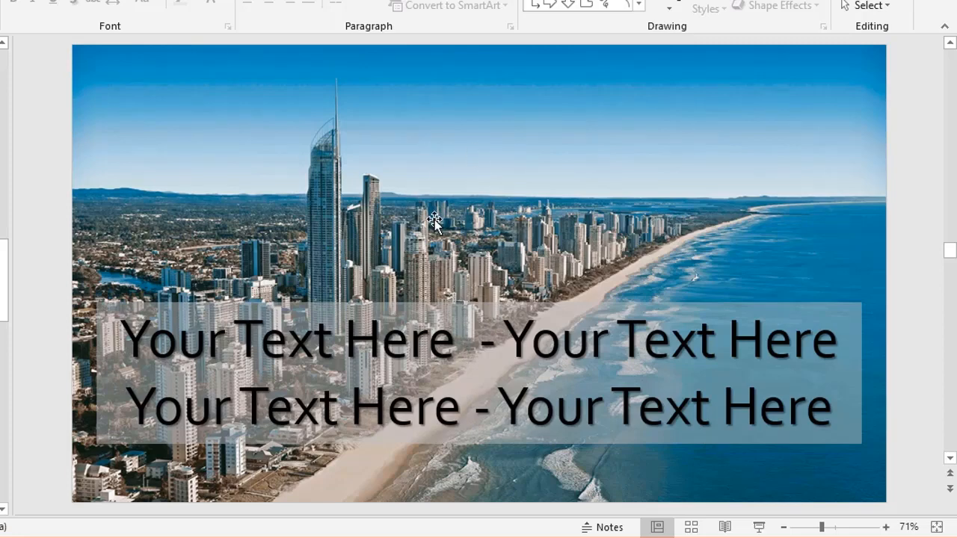
{"action": "mouse_move", "coordinate": [439, 226]}
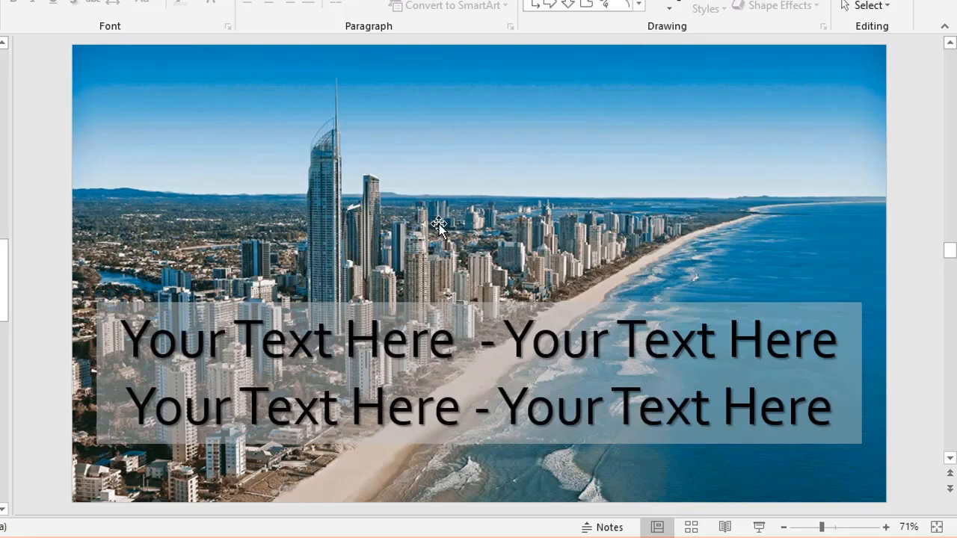
{"action": "mouse_move", "coordinate": [407, 230]}
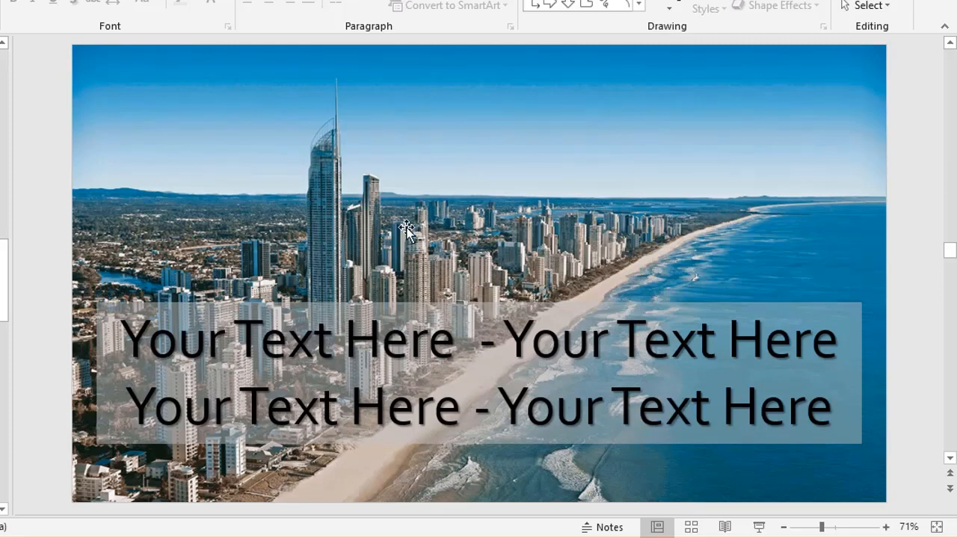
{"action": "mouse_move", "coordinate": [276, 231]}
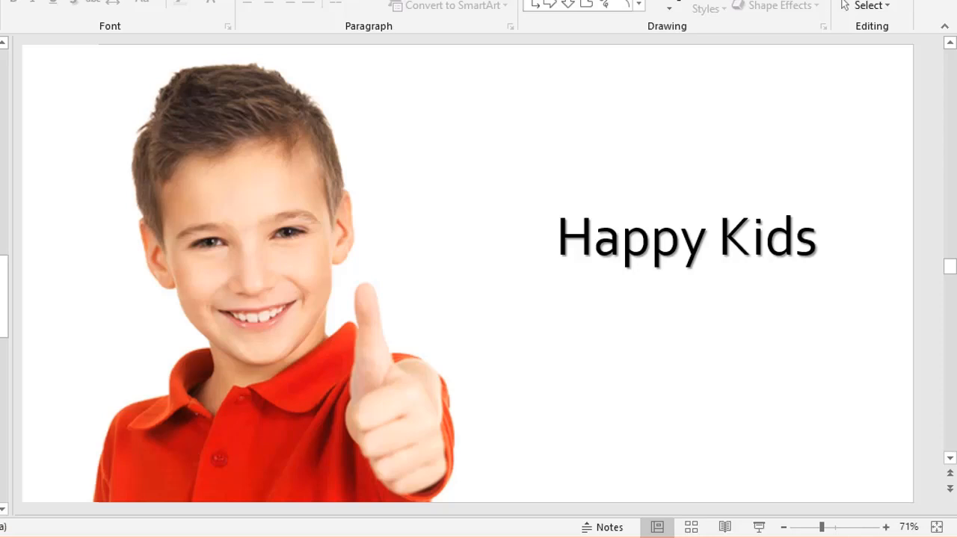
{"action": "mouse_move", "coordinate": [582, 197]}
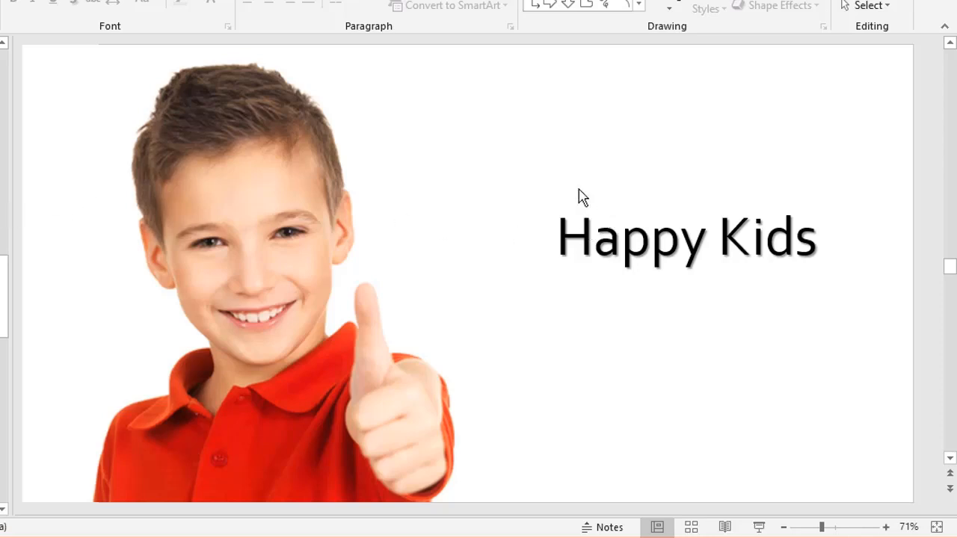
{"action": "mouse_move", "coordinate": [670, 143]}
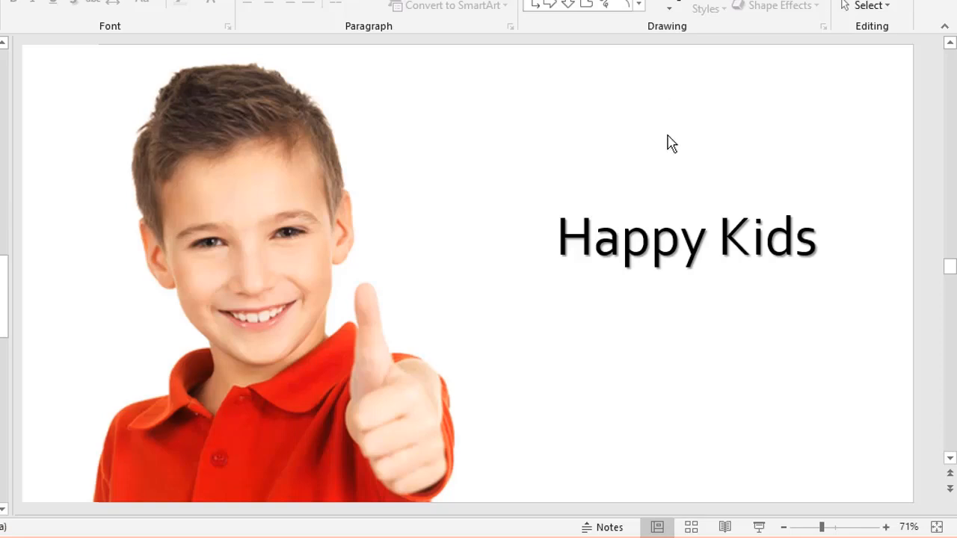
{"action": "mouse_move", "coordinate": [679, 166]}
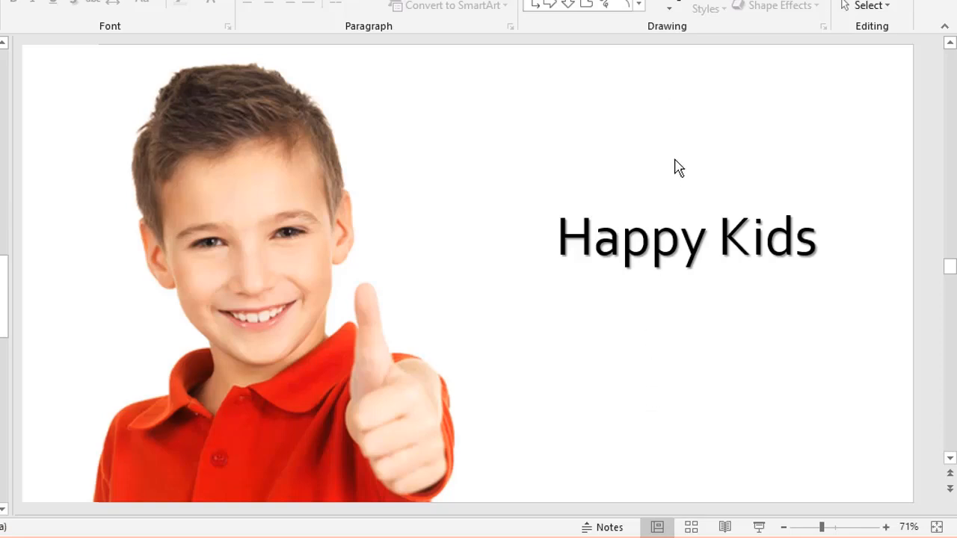
{"action": "mouse_move", "coordinate": [648, 353]}
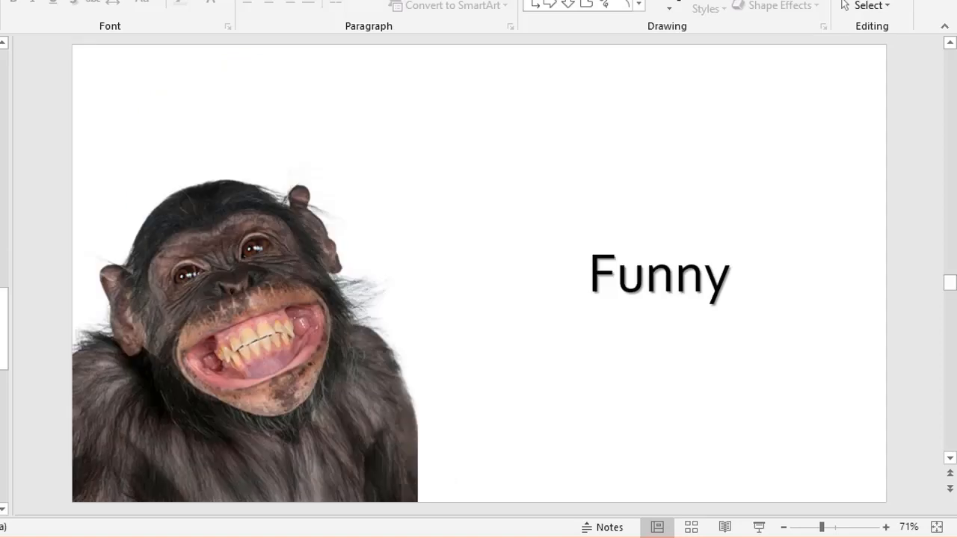
{"action": "mouse_move", "coordinate": [630, 272]}
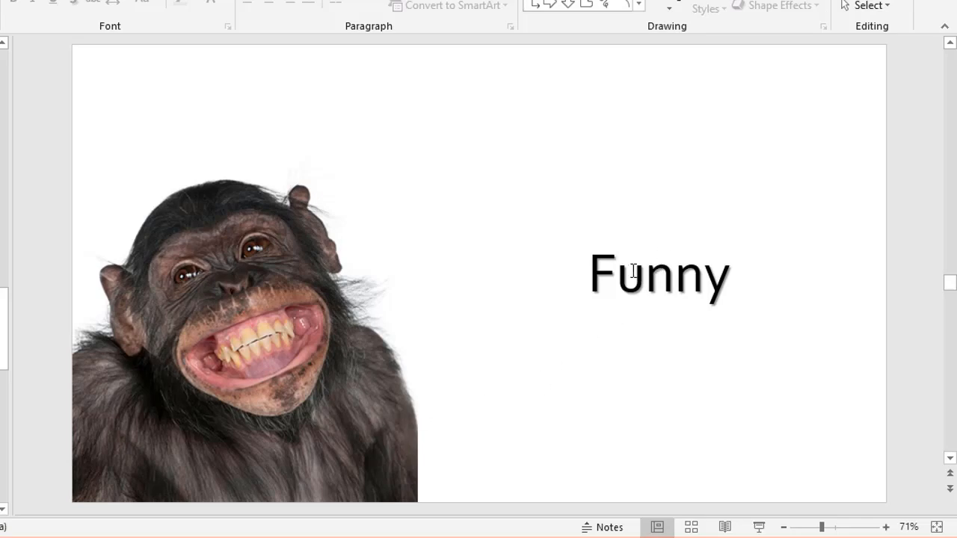
{"action": "mouse_move", "coordinate": [269, 266]}
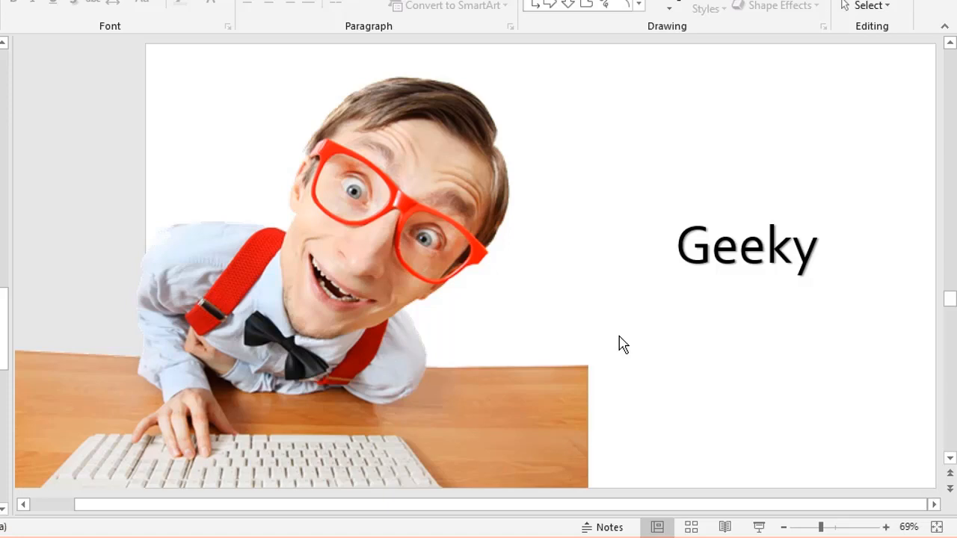
{"action": "mouse_move", "coordinate": [193, 338]}
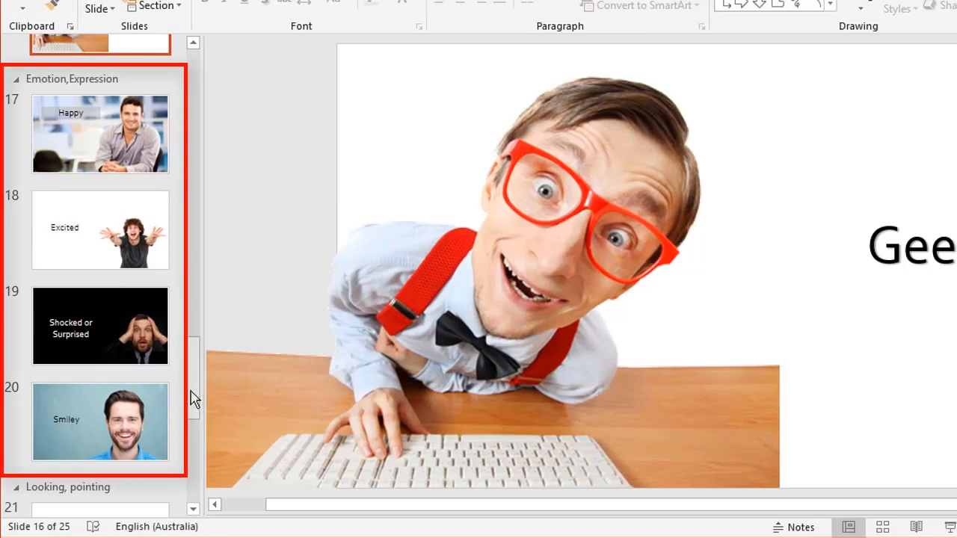
{"action": "mouse_move", "coordinate": [167, 396]}
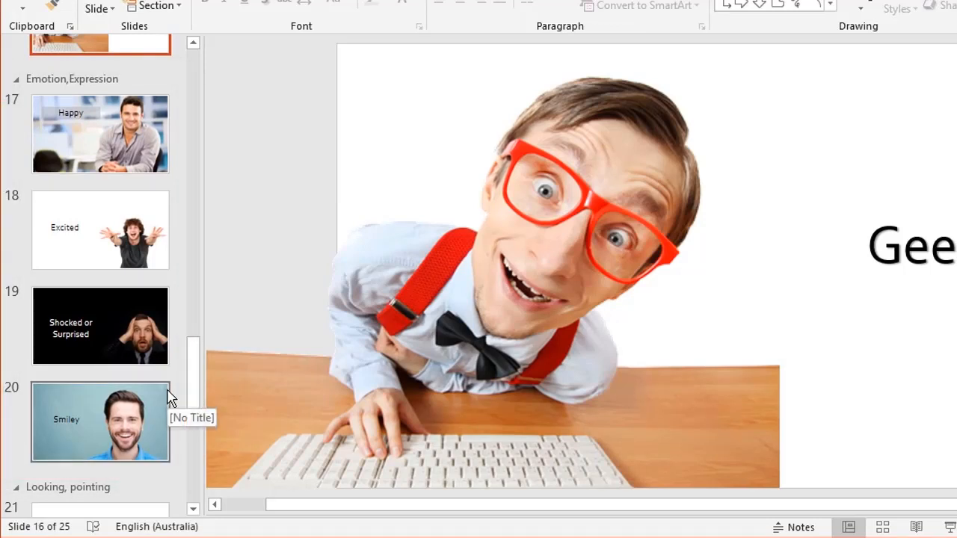
Step: Show the Shocked or Surprised slide in the Emotion, Expression section
{"action": "left_click", "coordinate": [99, 135]}
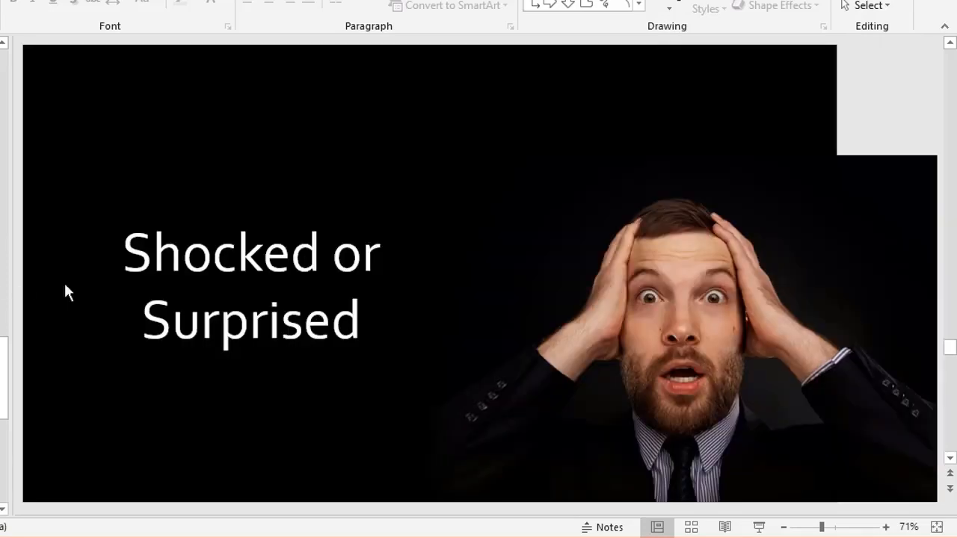
{"action": "mouse_move", "coordinate": [283, 249]}
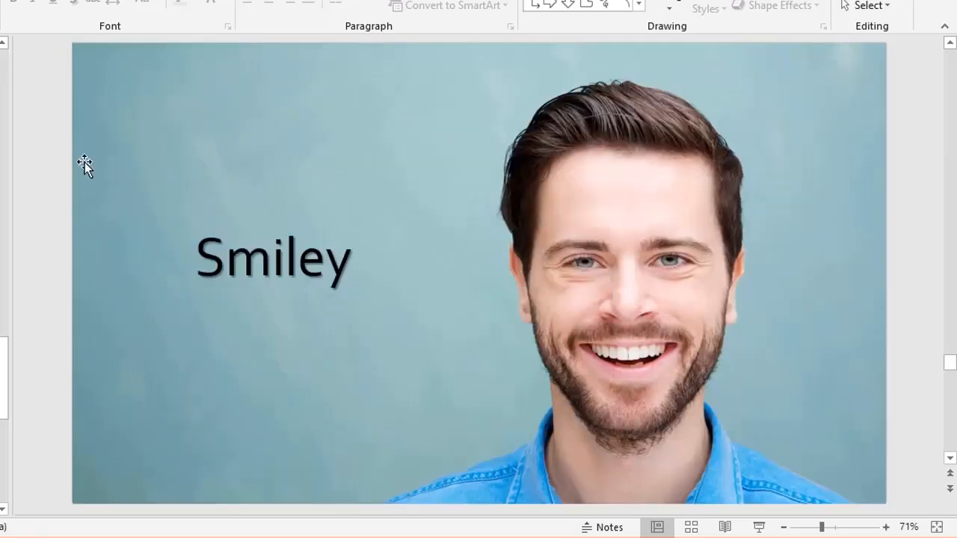
{"action": "mouse_move", "coordinate": [194, 411]}
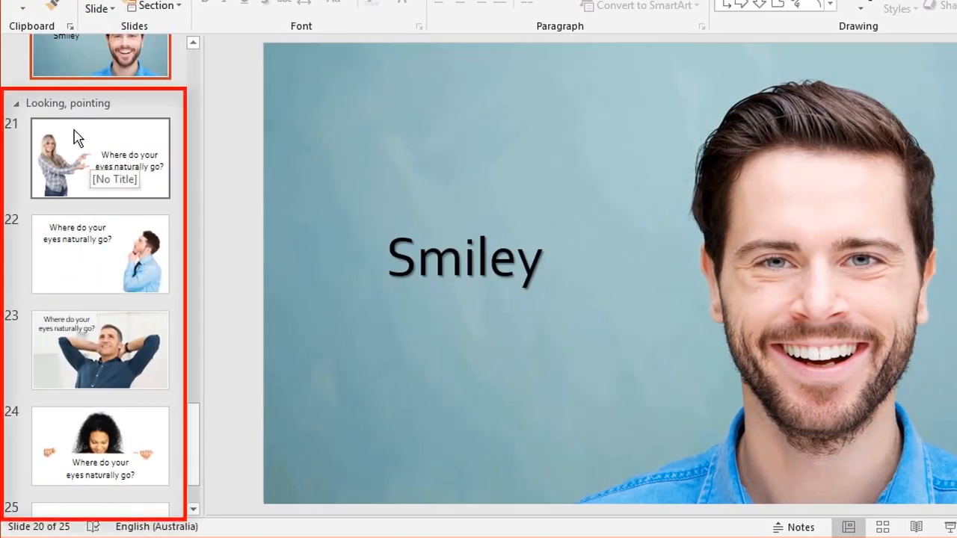
{"action": "mouse_move", "coordinate": [142, 140]}
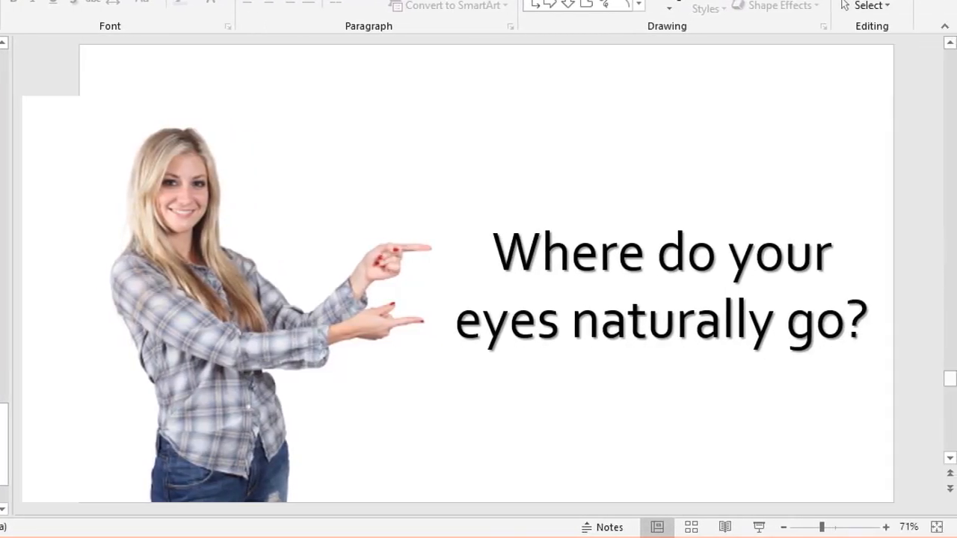
Step: Show the Looking, pointing slide with a woman glancing up at the question
{"action": "left_click", "coordinate": [661, 287]}
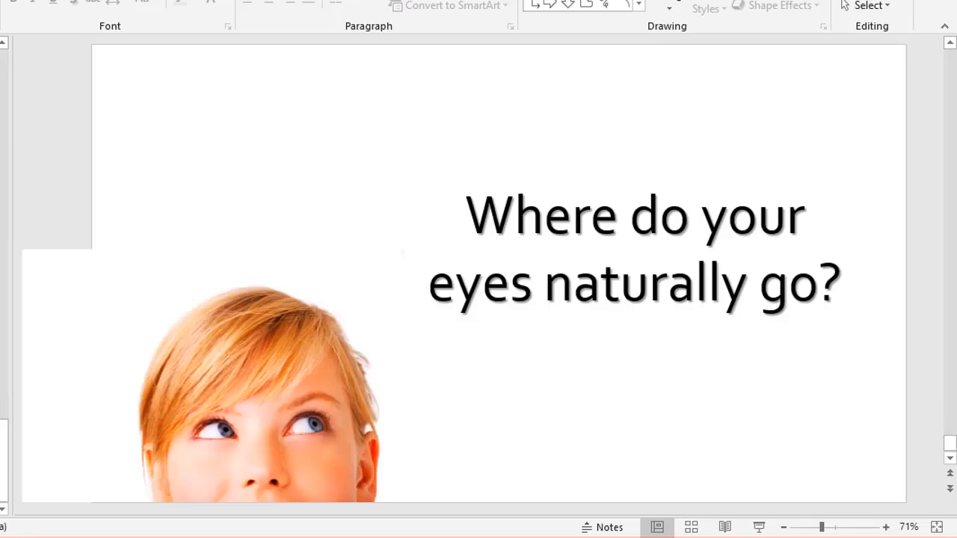
{"action": "mouse_move", "coordinate": [574, 337]}
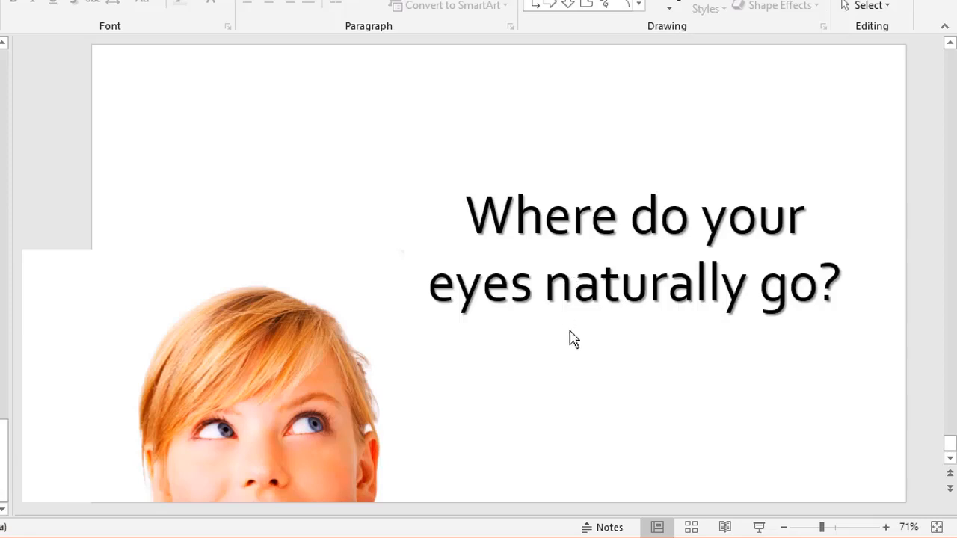
{"action": "mouse_move", "coordinate": [499, 353]}
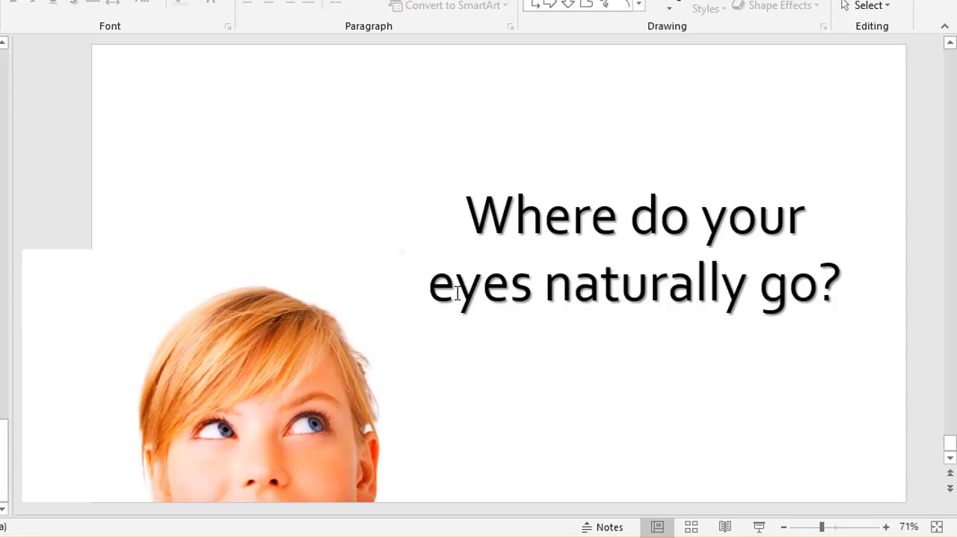
{"action": "mouse_move", "coordinate": [642, 350]}
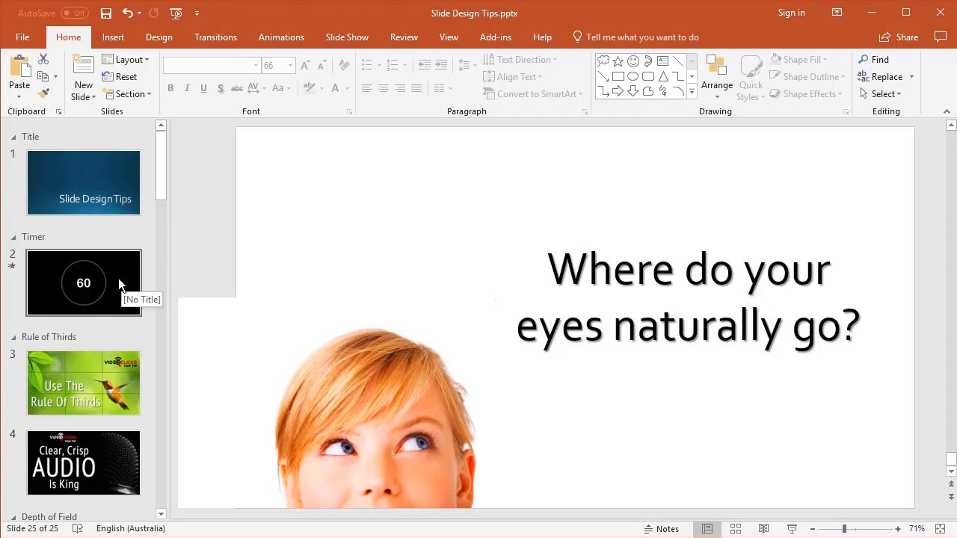
Step: Show slides 5, 6 (blurred espresso machine) and 7 (three numbered tips) from the thumbnail pane
{"action": "left_click", "coordinate": [83, 383]}
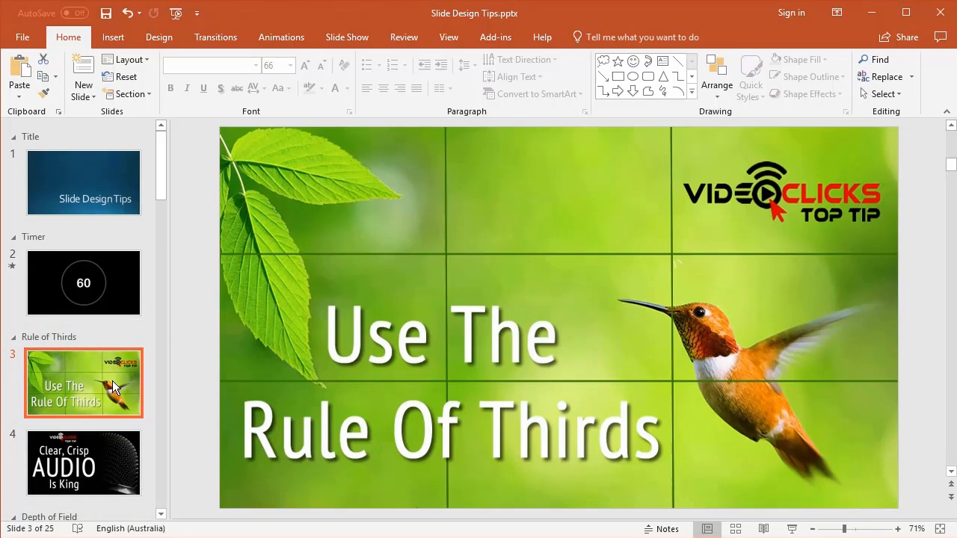
{"action": "mouse_move", "coordinate": [96, 463]}
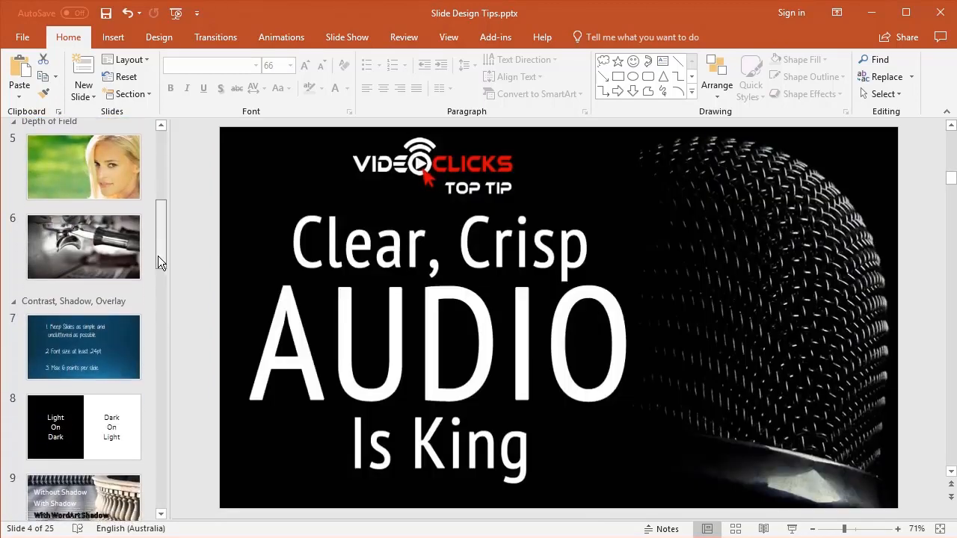
{"action": "left_click", "coordinate": [84, 166]}
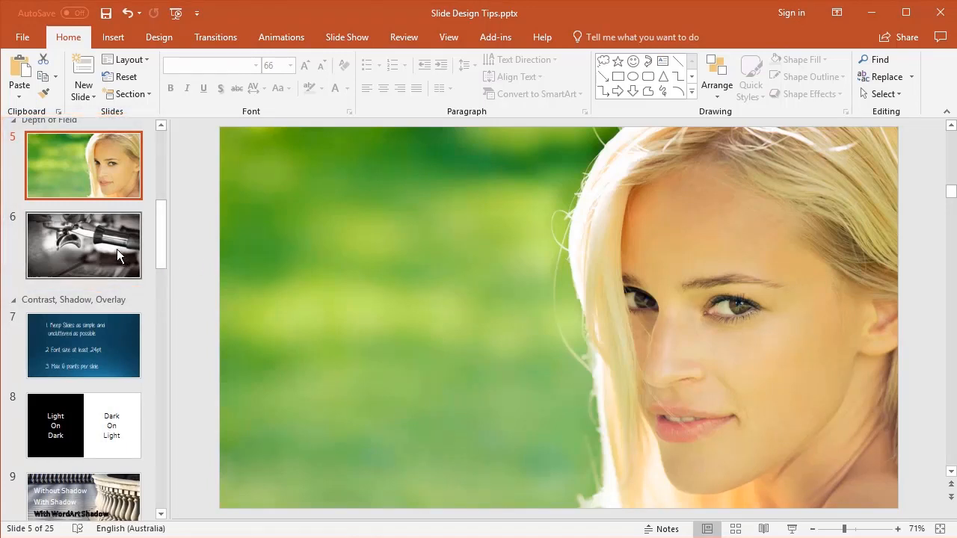
{"action": "left_click", "coordinate": [84, 245]}
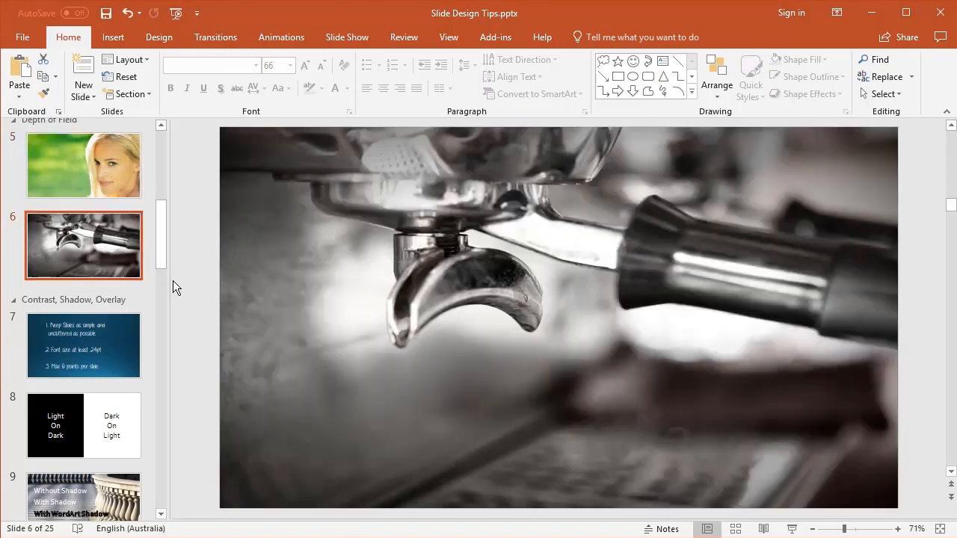
{"action": "mouse_move", "coordinate": [185, 291]}
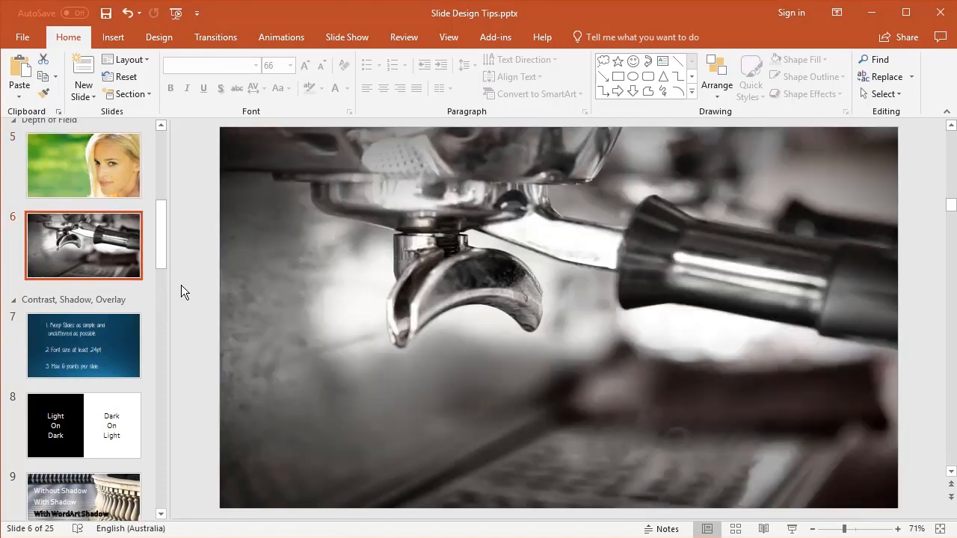
{"action": "left_click", "coordinate": [84, 344]}
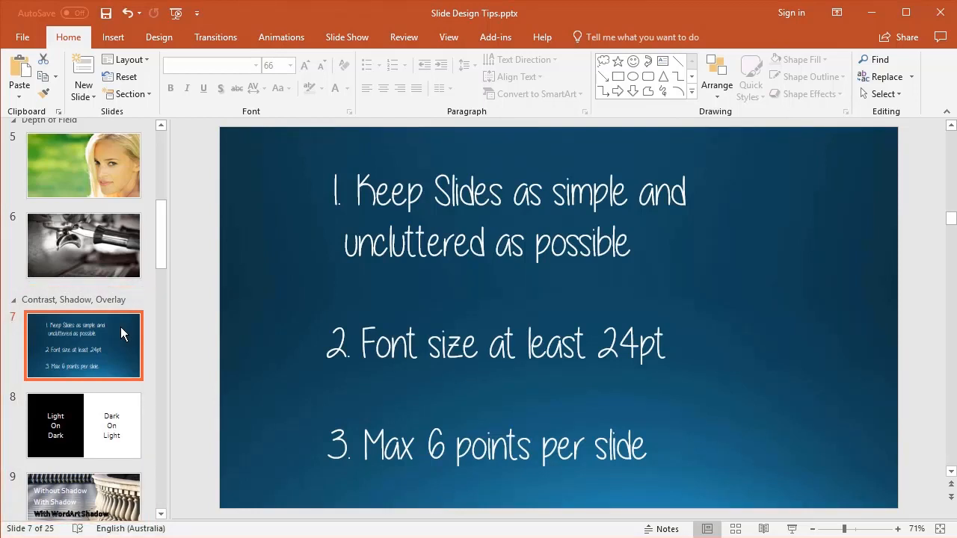
Step: Step through the contrast and city-photo slides 8-12 to reach slide 13 with text on a translucent band
{"action": "left_click", "coordinate": [83, 416]}
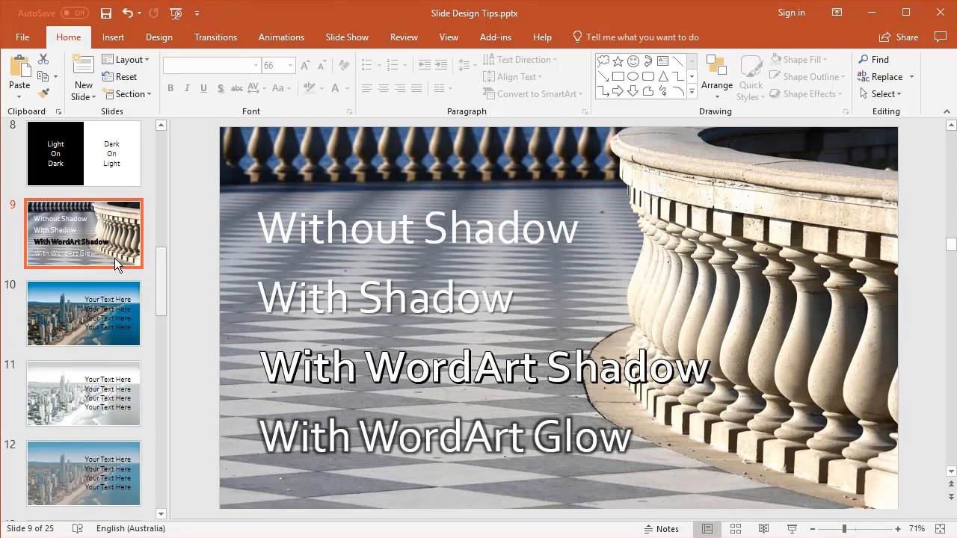
{"action": "mouse_move", "coordinate": [117, 284]}
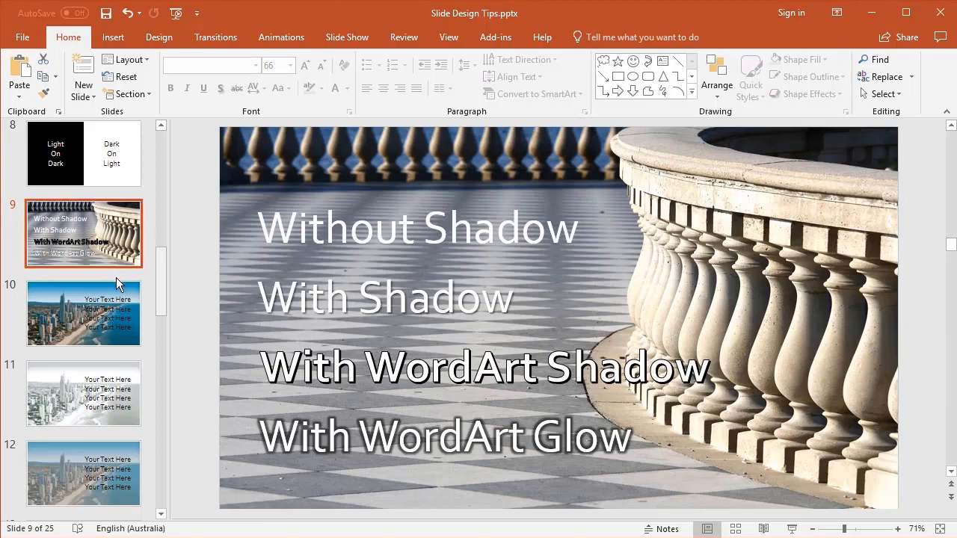
{"action": "left_click", "coordinate": [84, 314]}
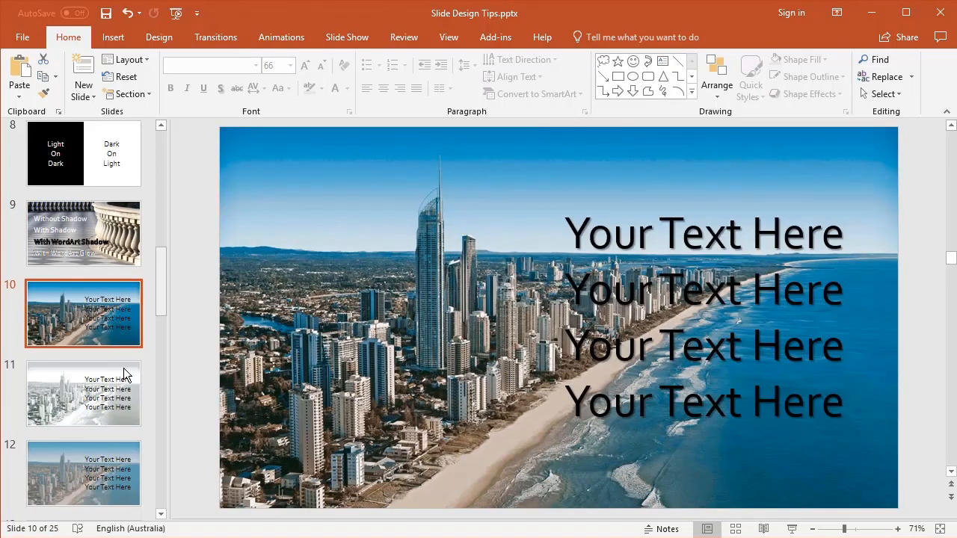
{"action": "left_click", "coordinate": [84, 393]}
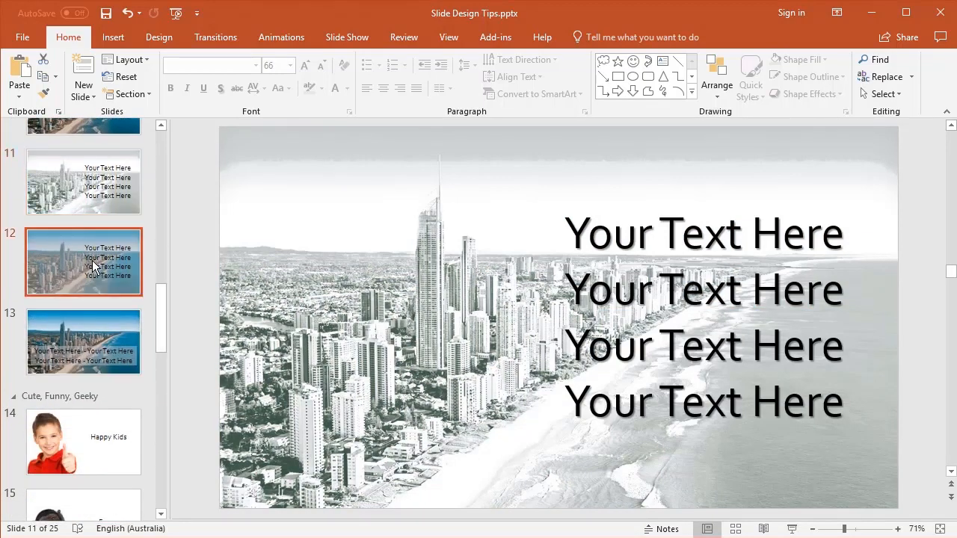
{"action": "left_click", "coordinate": [84, 261]}
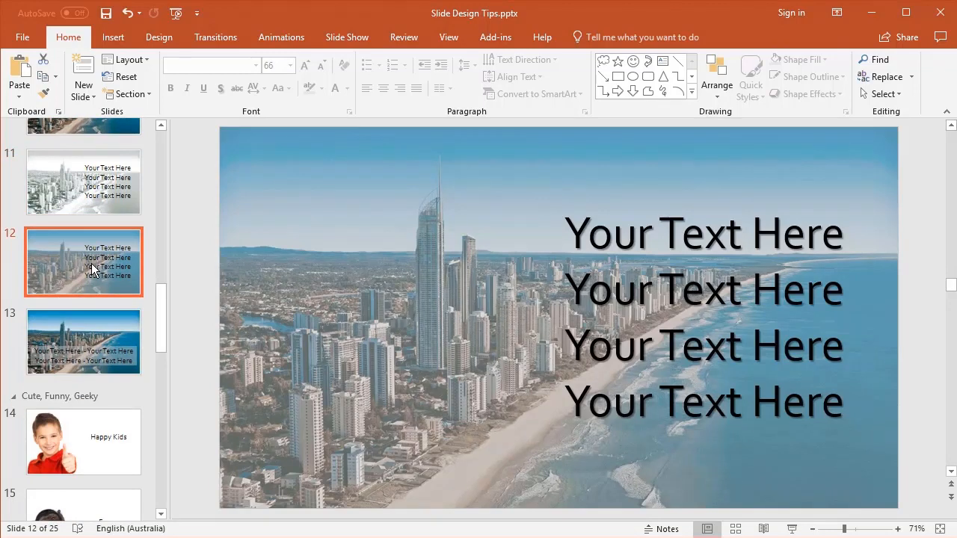
{"action": "mouse_move", "coordinate": [89, 328]}
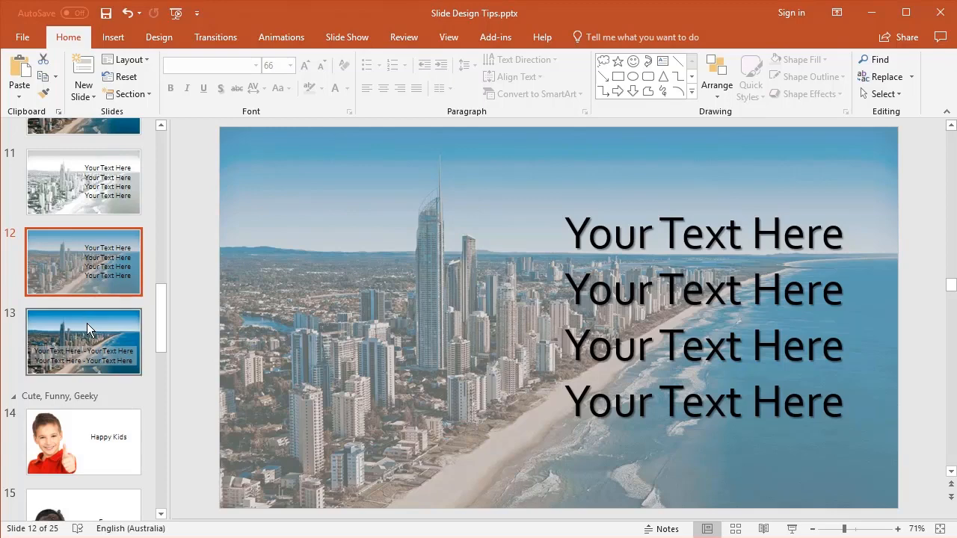
{"action": "left_click", "coordinate": [84, 341]}
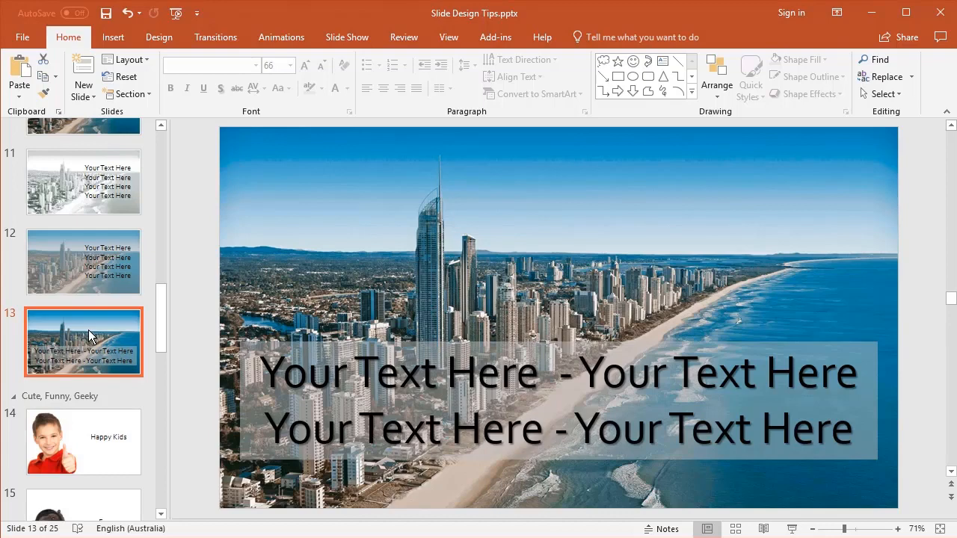
{"action": "mouse_move", "coordinate": [153, 326]}
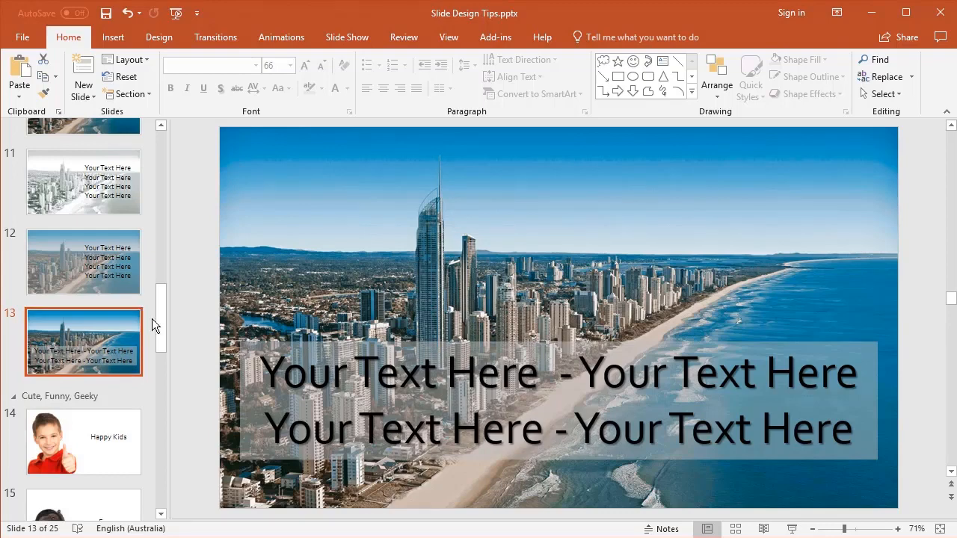
Step: Page through the Geeky, Happy and Smiley emotion slides
{"action": "scroll", "scroll_direction": "down", "scroll_amount": 3}
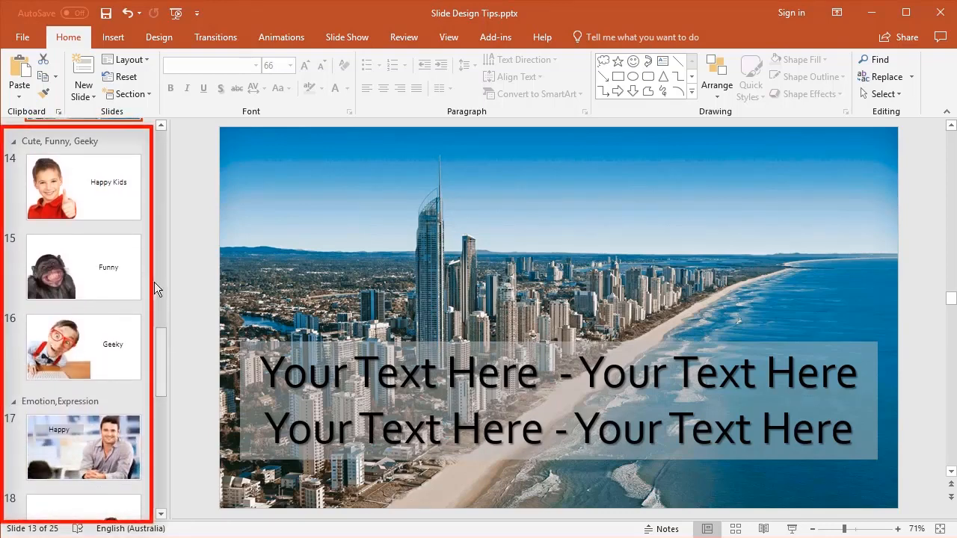
{"action": "left_click", "coordinate": [84, 186]}
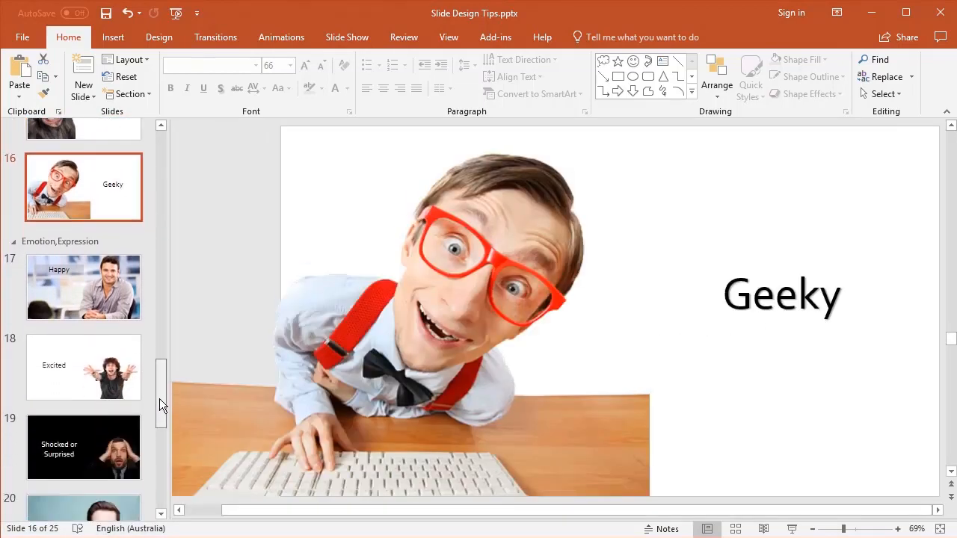
{"action": "left_click", "coordinate": [84, 287]}
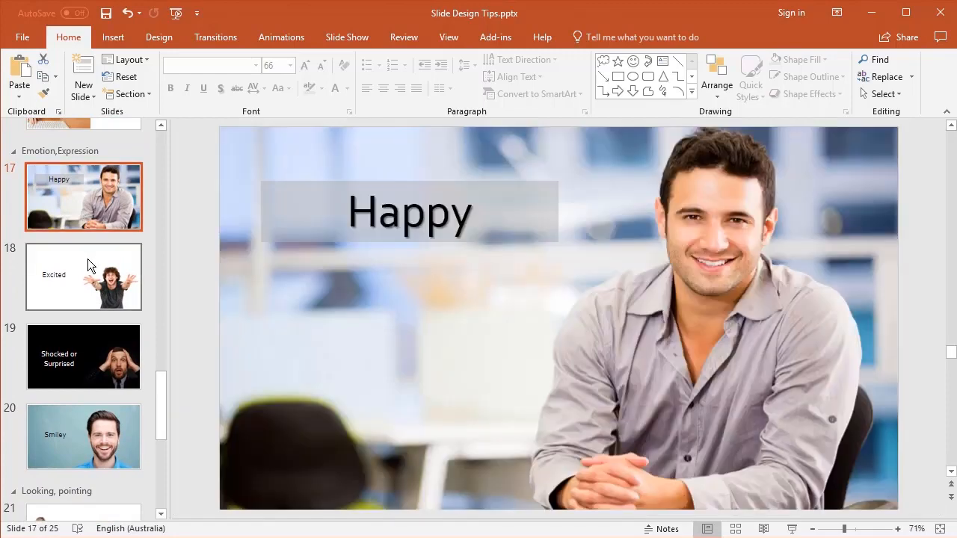
{"action": "left_click", "coordinate": [84, 356]}
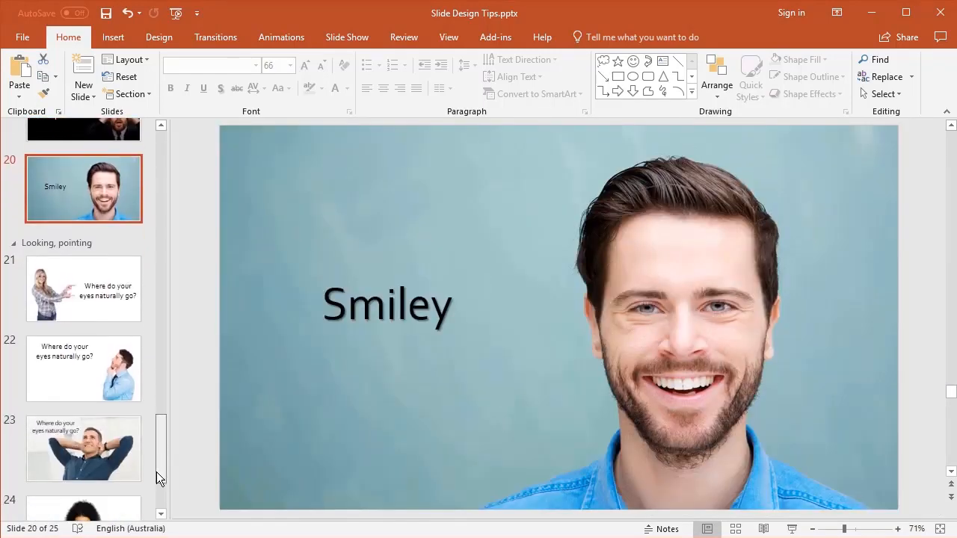
Step: Continue through the pointing and thinking slides 21-24 to the final slide 25, a woman looking up
{"action": "scroll", "scroll_direction": "down", "scroll_amount": 3}
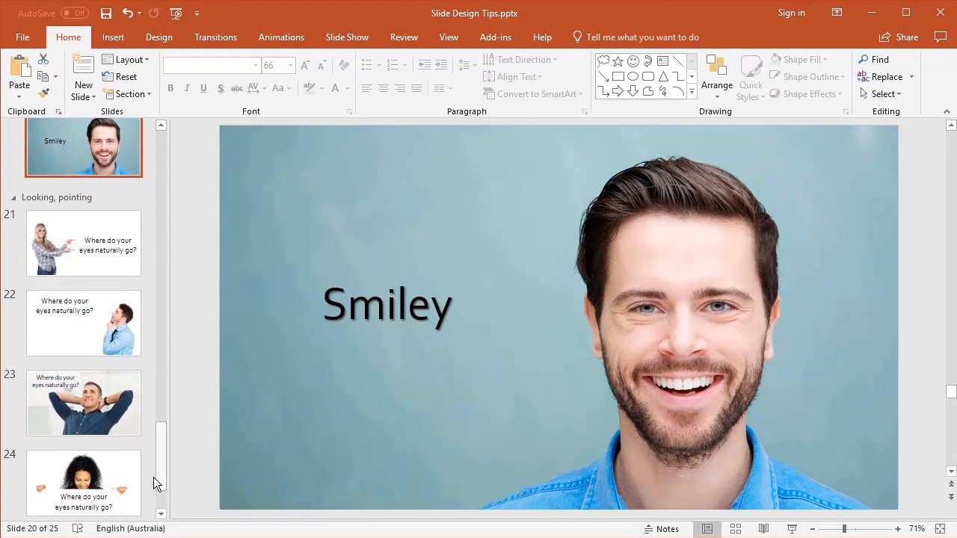
{"action": "mouse_move", "coordinate": [123, 252]}
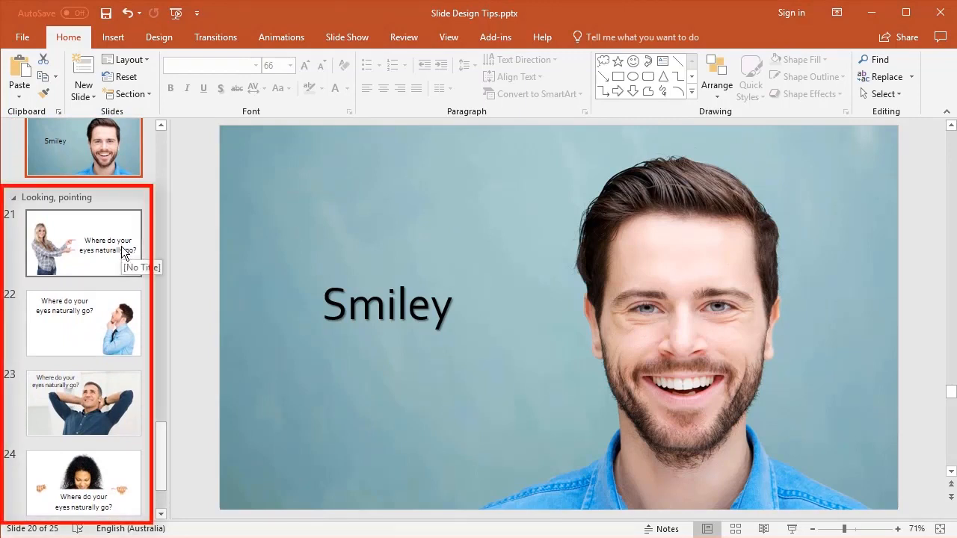
{"action": "mouse_move", "coordinate": [92, 227]}
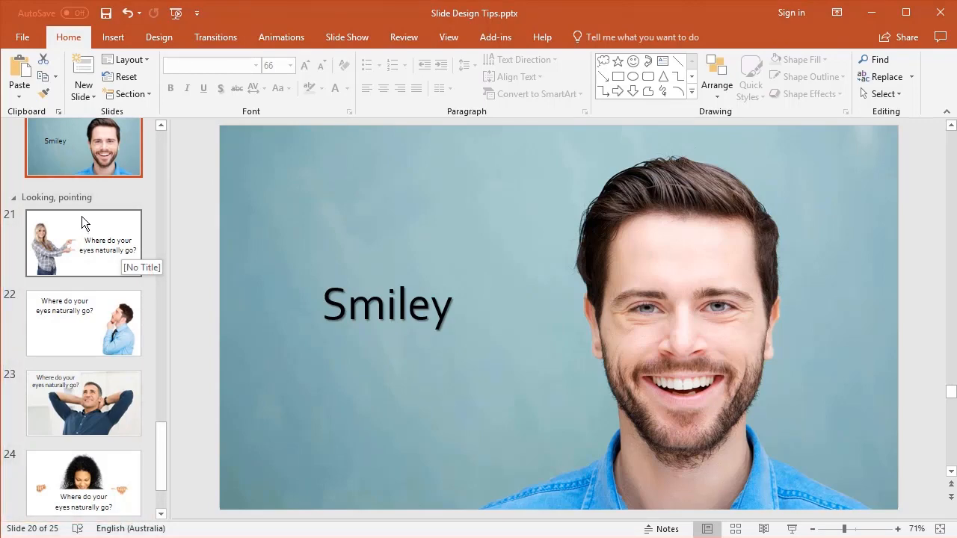
{"action": "left_click", "coordinate": [84, 242]}
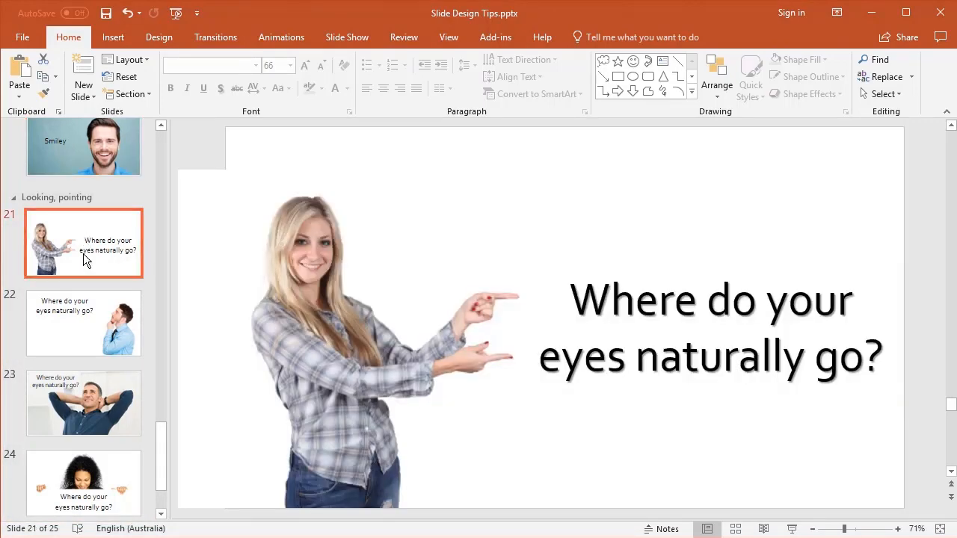
{"action": "left_click", "coordinate": [84, 323]}
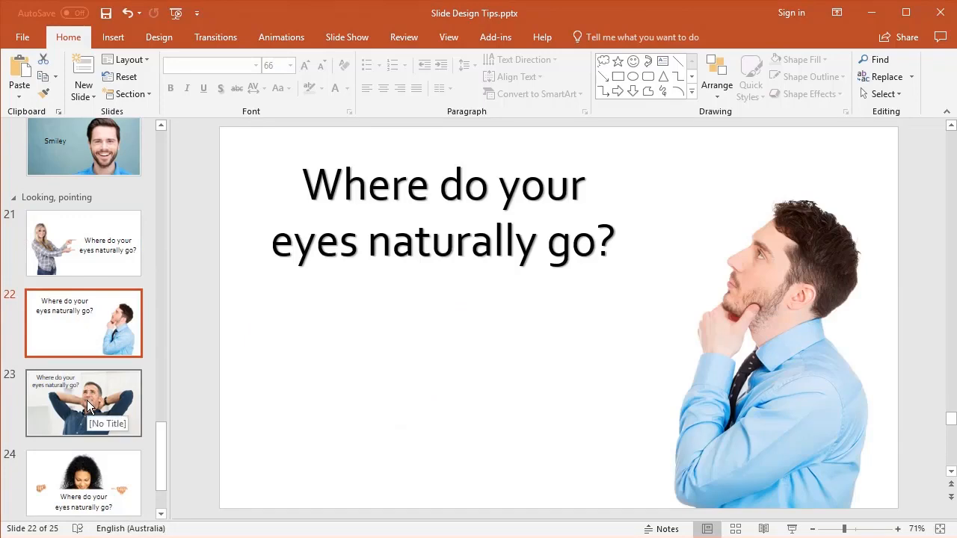
{"action": "left_click", "coordinate": [83, 482]}
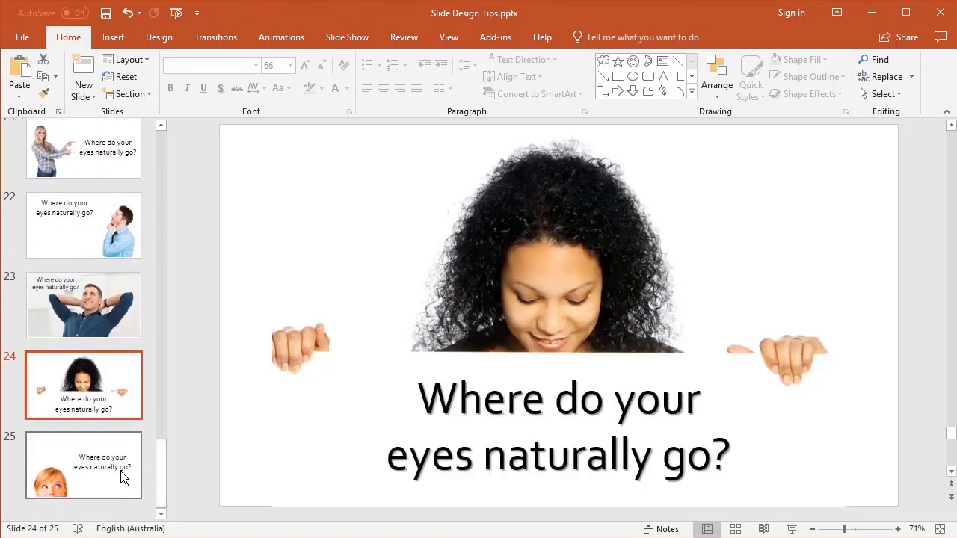
{"action": "left_click", "coordinate": [84, 465]}
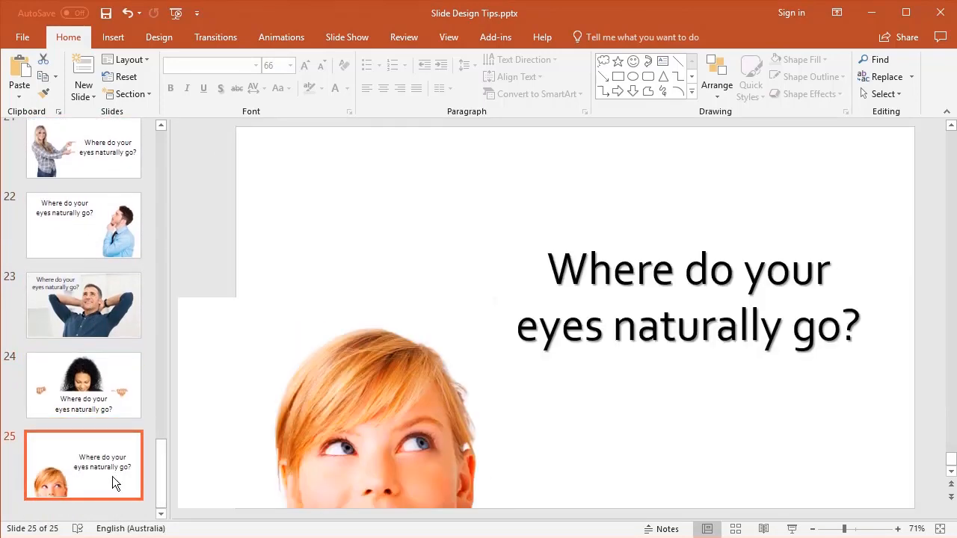